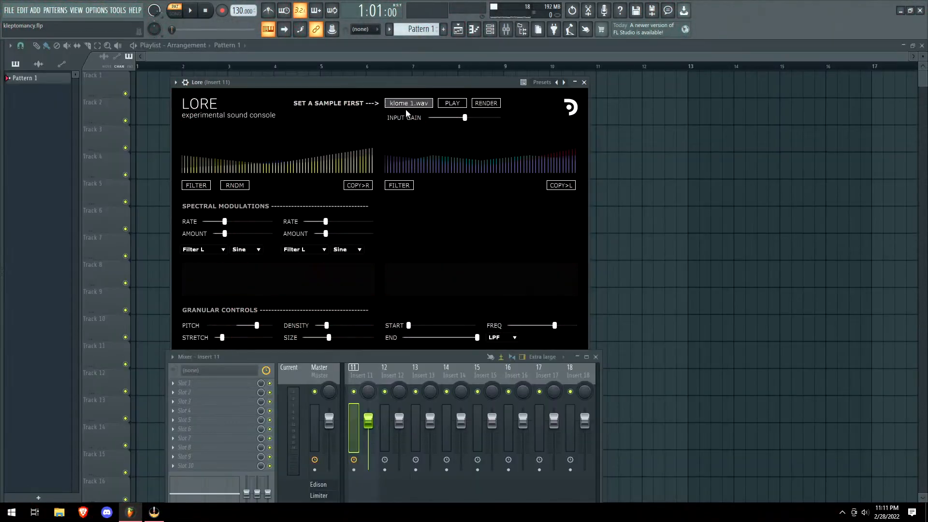
Start klome 1.wav playing through Lore and pull input gain near minimum.
{"action": "left_click", "coordinate": [452, 103]}
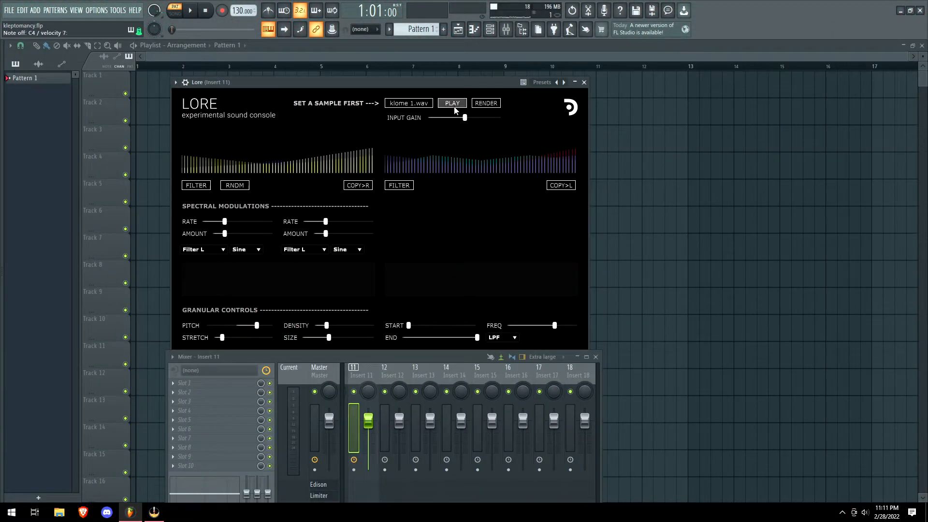
{"action": "left_click", "coordinate": [452, 103]}
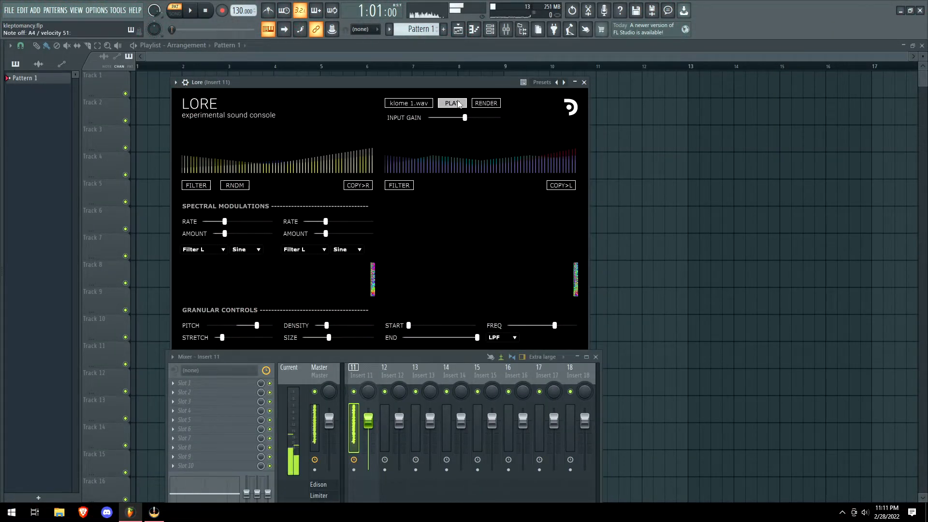
{"action": "left_click_drag", "start_coordinate": [464, 117], "coordinate": [428, 117]}
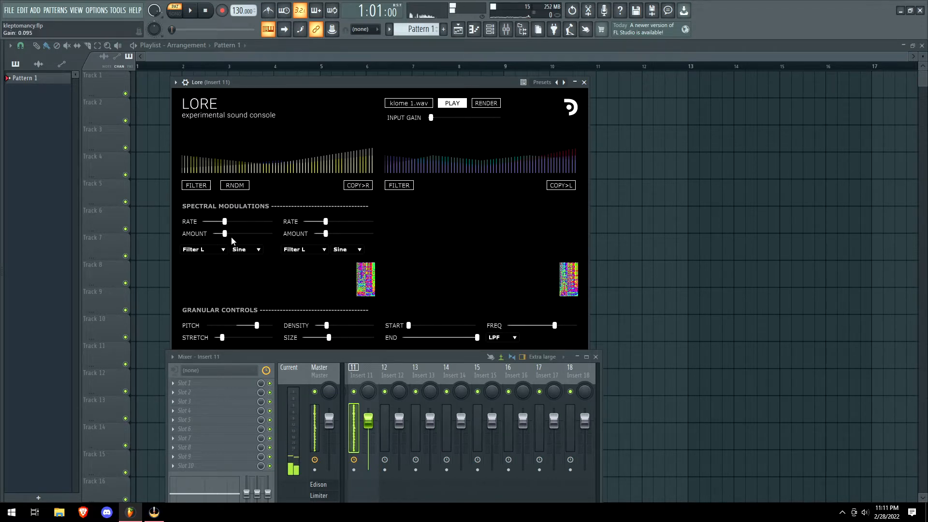
Raise spectral modulation amount, lower grain pitch, lengthen stretch and make grains denser.
{"action": "left_click_drag", "start_coordinate": [325, 233], "coordinate": [337, 233]}
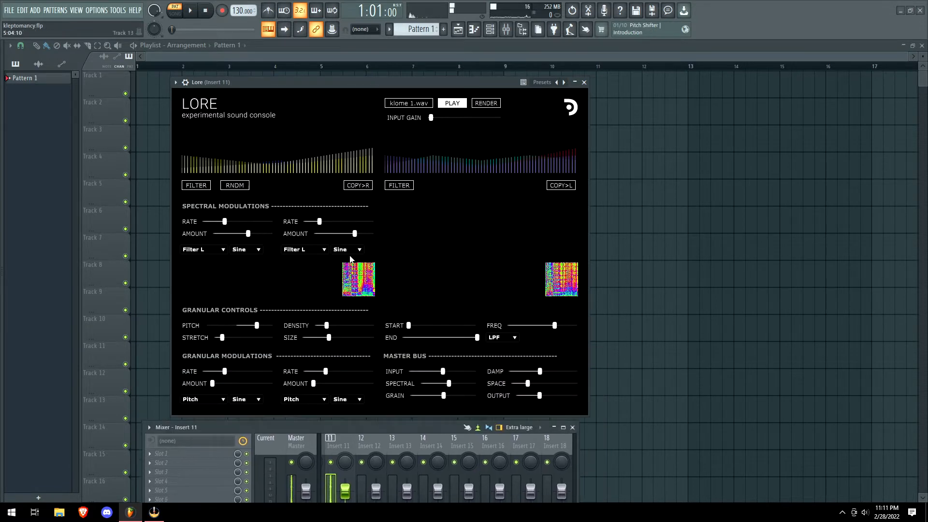
{"action": "left_click_drag", "start_coordinate": [256, 325], "coordinate": [215, 325]}
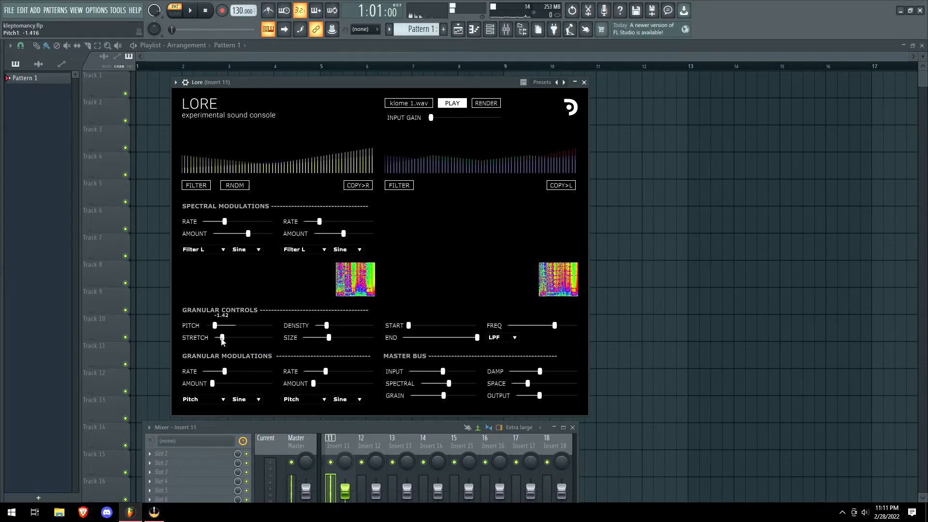
{"action": "left_click_drag", "start_coordinate": [222, 338], "coordinate": [246, 337]}
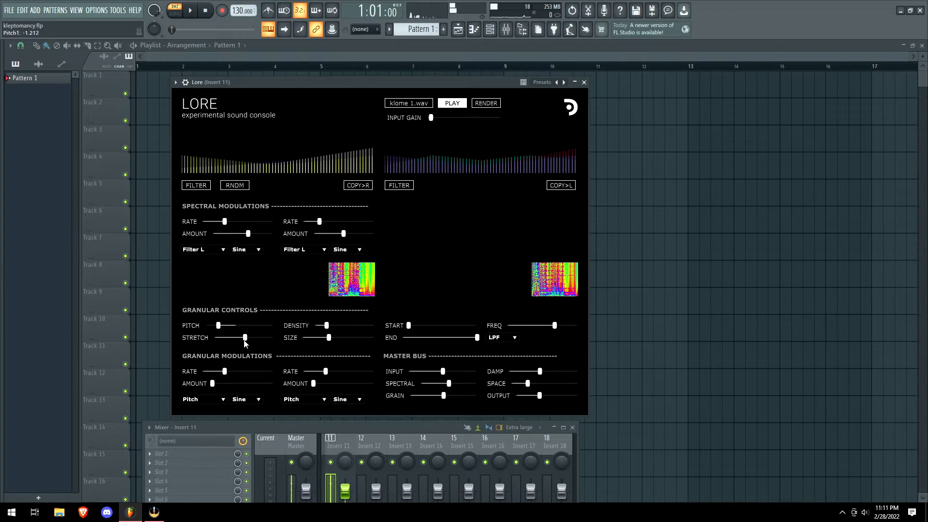
{"action": "left_click_drag", "start_coordinate": [324, 338], "coordinate": [329, 337]}
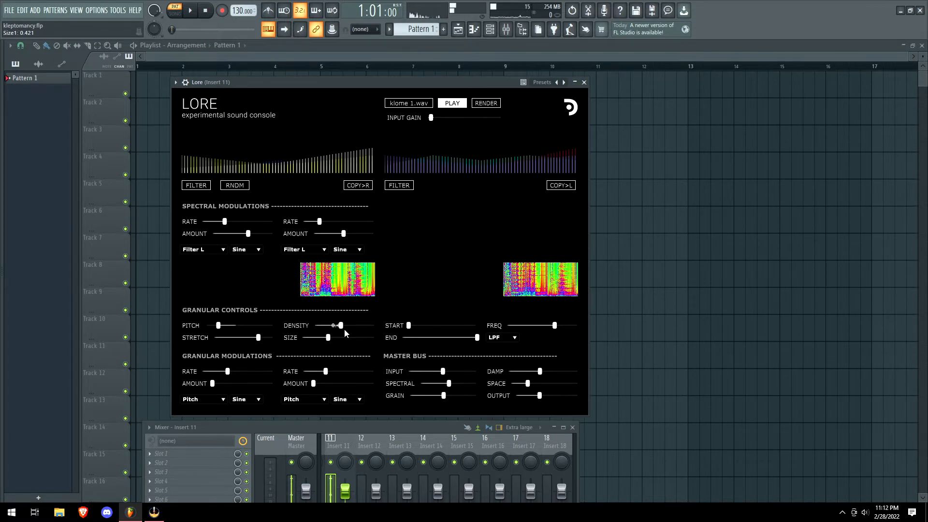
{"action": "left_click_drag", "start_coordinate": [334, 325], "coordinate": [351, 325]}
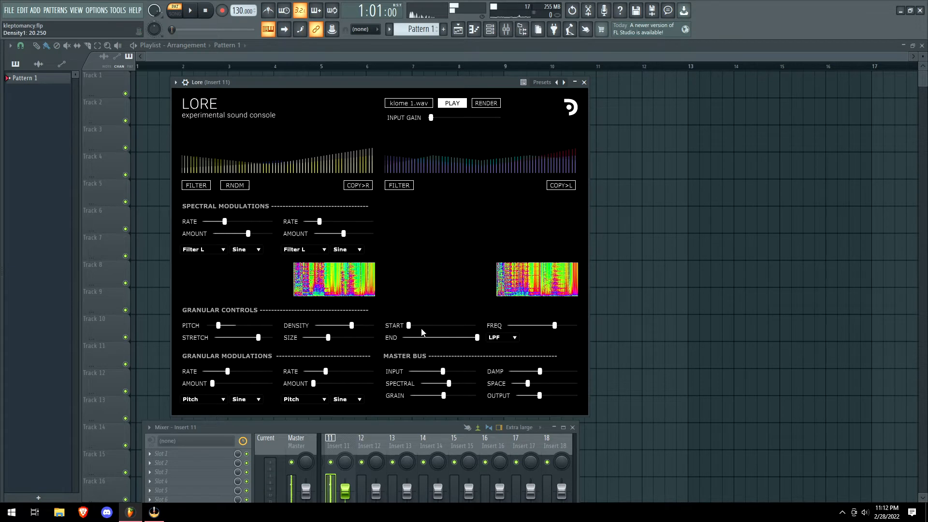
{"action": "left_click_drag", "start_coordinate": [409, 337], "coordinate": [471, 337]}
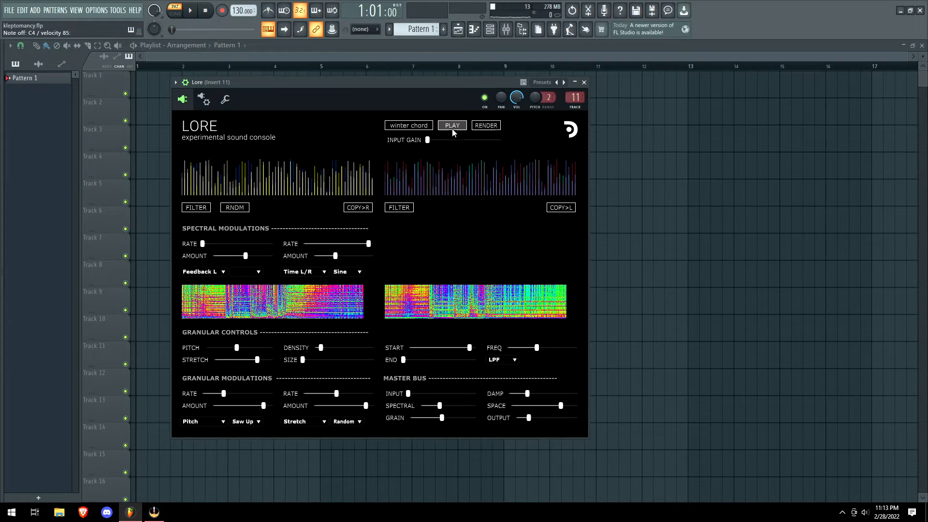
Raise Lore's input gain, play the winter chord sample and render the texture.
{"action": "left_click_drag", "start_coordinate": [428, 140], "coordinate": [463, 140]}
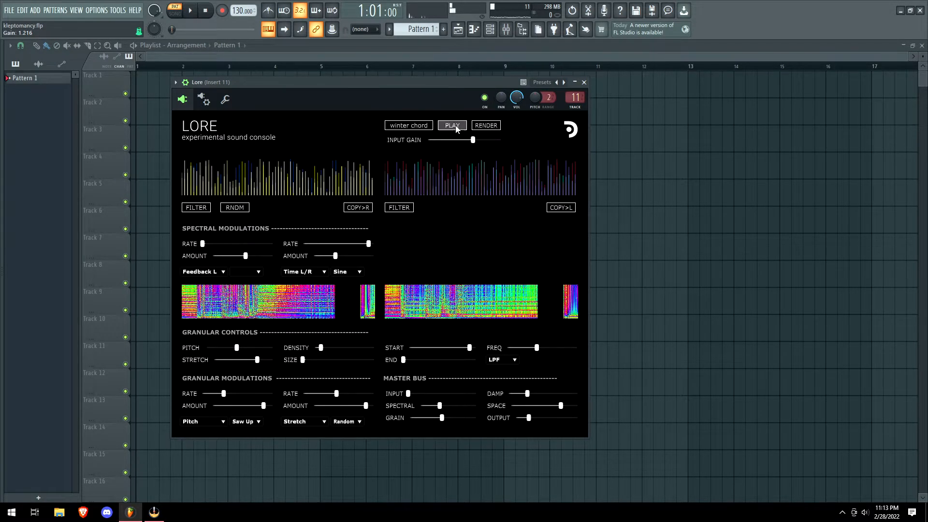
{"action": "left_click", "coordinate": [453, 125]}
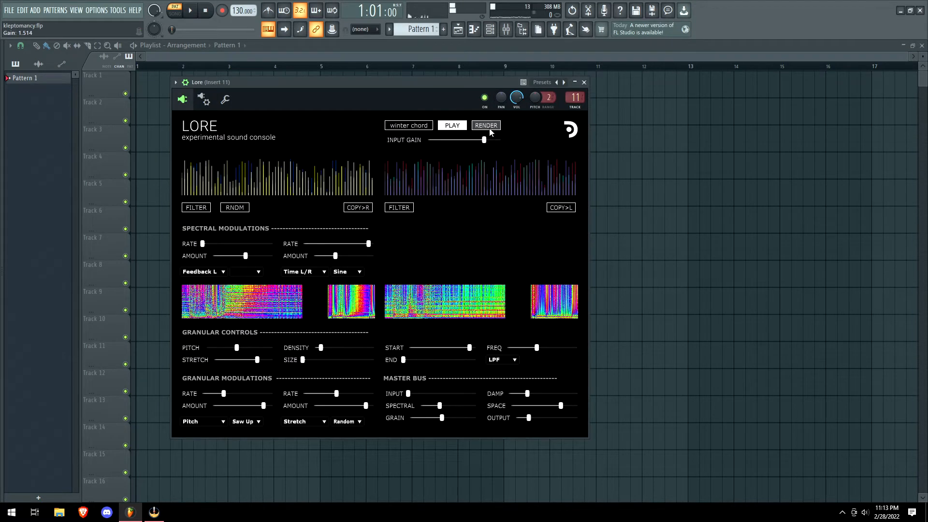
{"action": "left_click", "coordinate": [487, 125]}
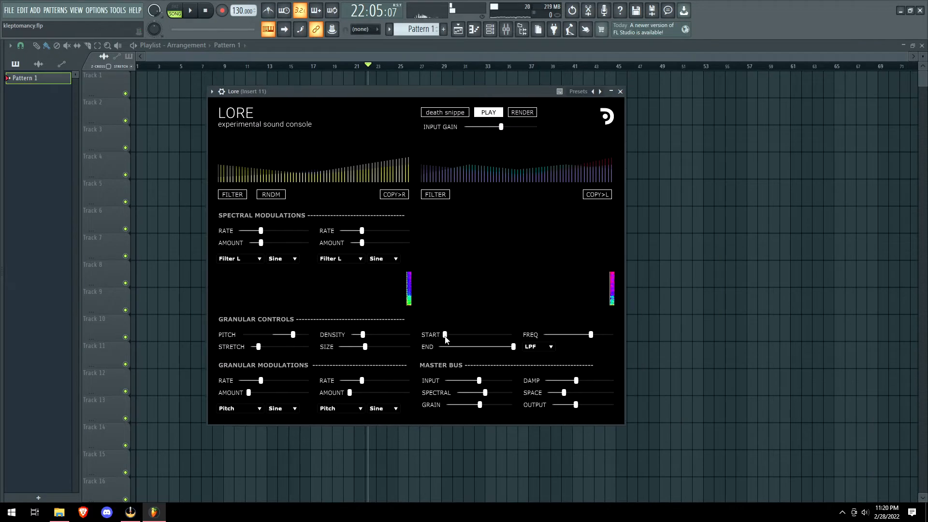
Lower grain pitch, lengthen stretch, retune spectral modulation rates and rebalance grain density and size.
{"action": "left_click_drag", "start_coordinate": [293, 334], "coordinate": [248, 335]}
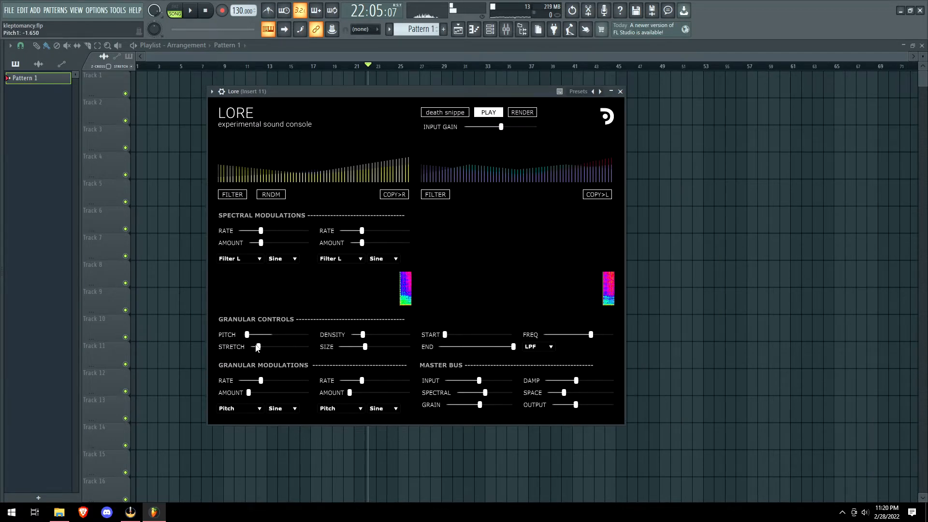
{"action": "left_click_drag", "start_coordinate": [257, 243], "coordinate": [256, 240]}
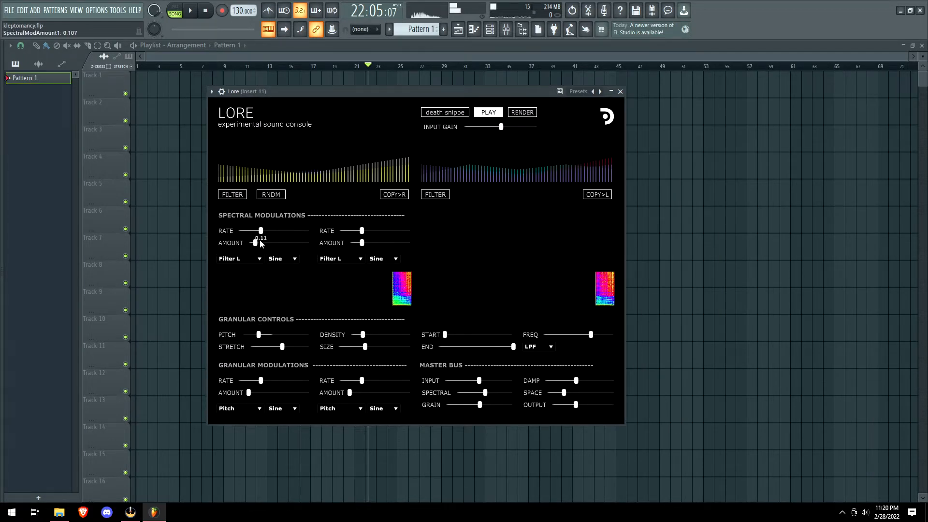
{"action": "left_click_drag", "start_coordinate": [361, 230], "coordinate": [354, 230]}
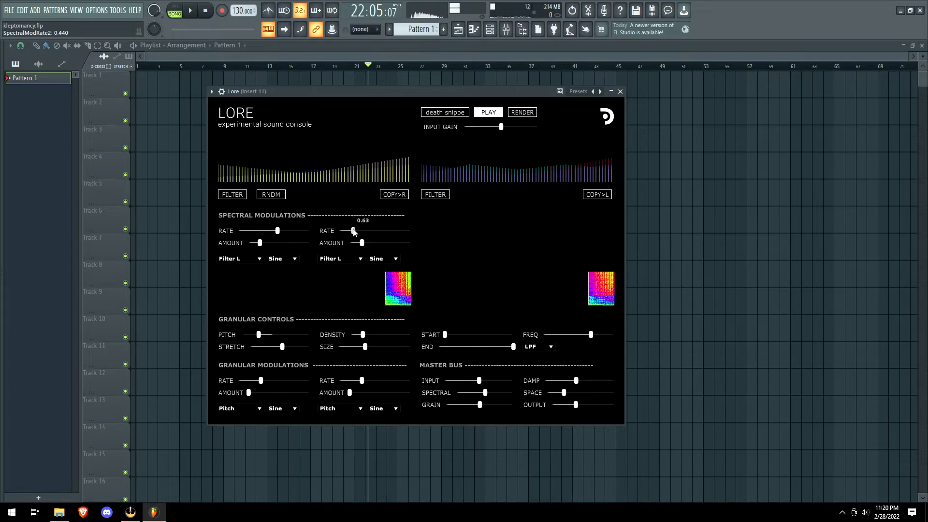
{"action": "left_click_drag", "start_coordinate": [361, 335], "coordinate": [376, 334]}
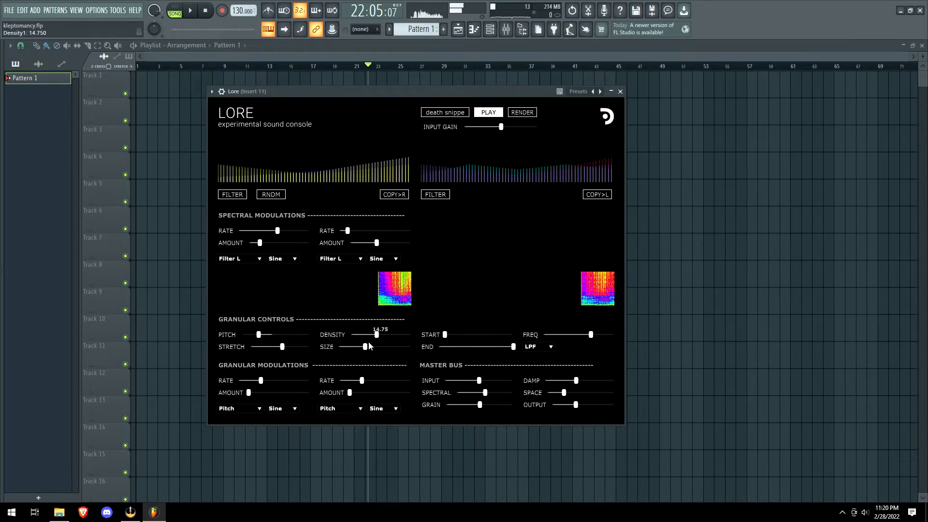
{"action": "left_click_drag", "start_coordinate": [376, 334], "coordinate": [357, 334]}
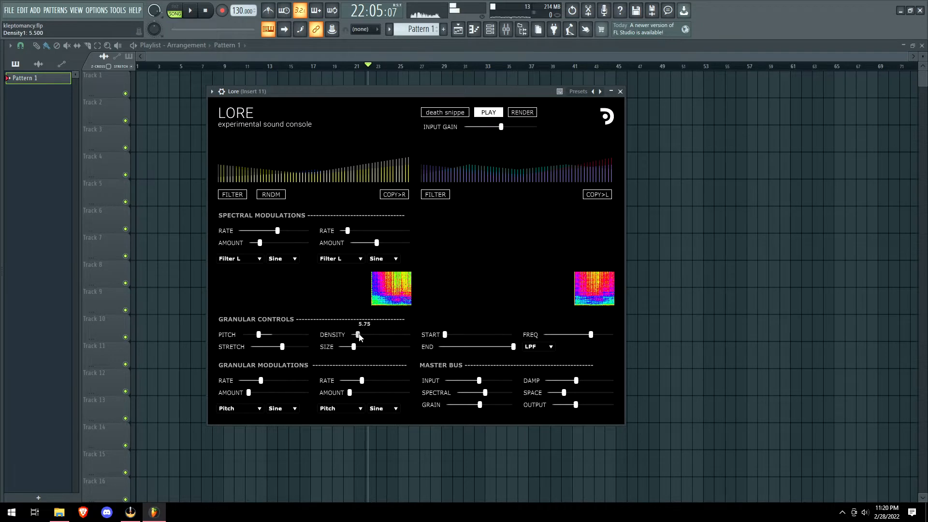
{"action": "left_click_drag", "start_coordinate": [357, 335], "coordinate": [404, 335]}
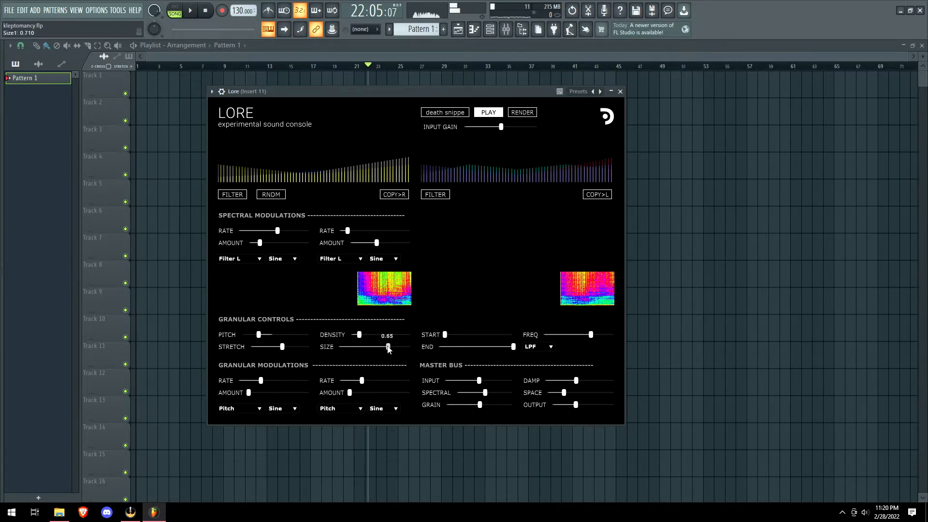
{"action": "left_click_drag", "start_coordinate": [387, 346], "coordinate": [343, 346]}
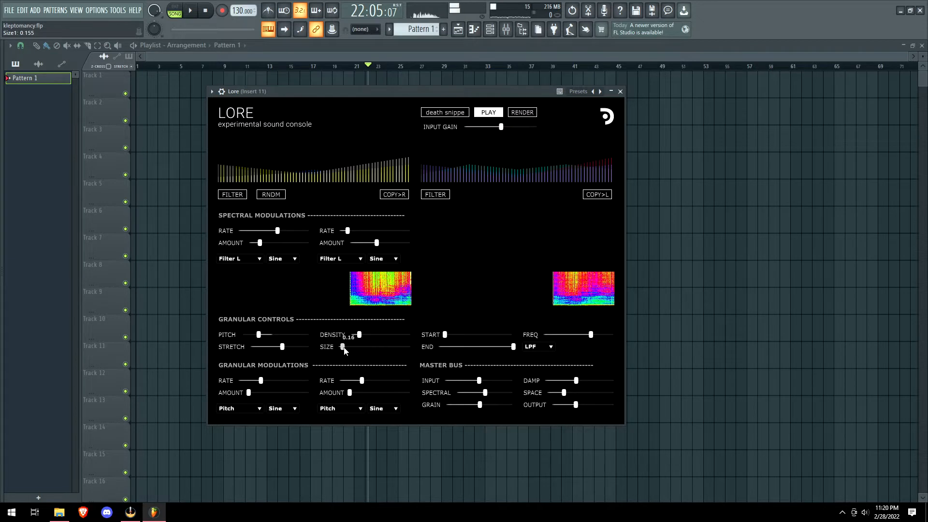
{"action": "left_click_drag", "start_coordinate": [348, 334], "coordinate": [363, 334]}
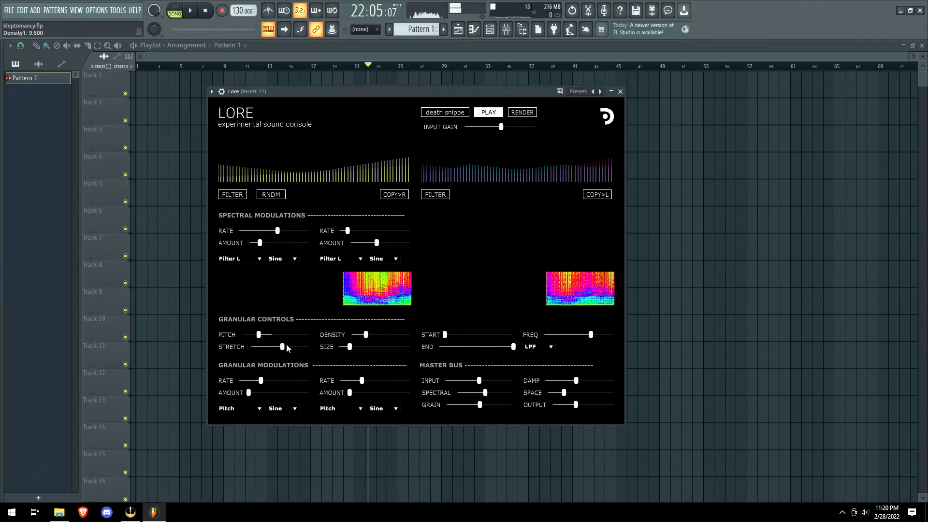
Shorten stretch, retune the right granular modulation amount and fine-tune grain size and density.
{"action": "left_click_drag", "start_coordinate": [266, 380], "coordinate": [273, 380]}
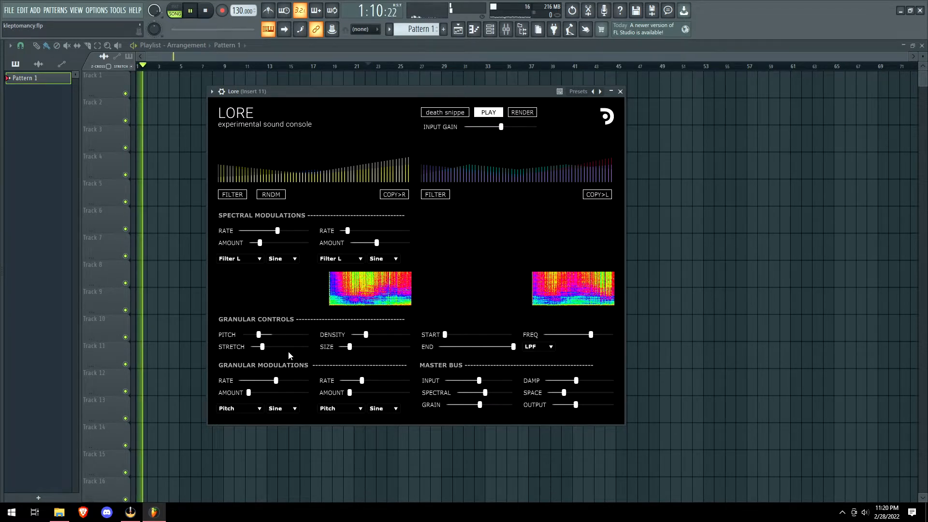
{"action": "left_click_drag", "start_coordinate": [356, 393], "coordinate": [364, 392]}
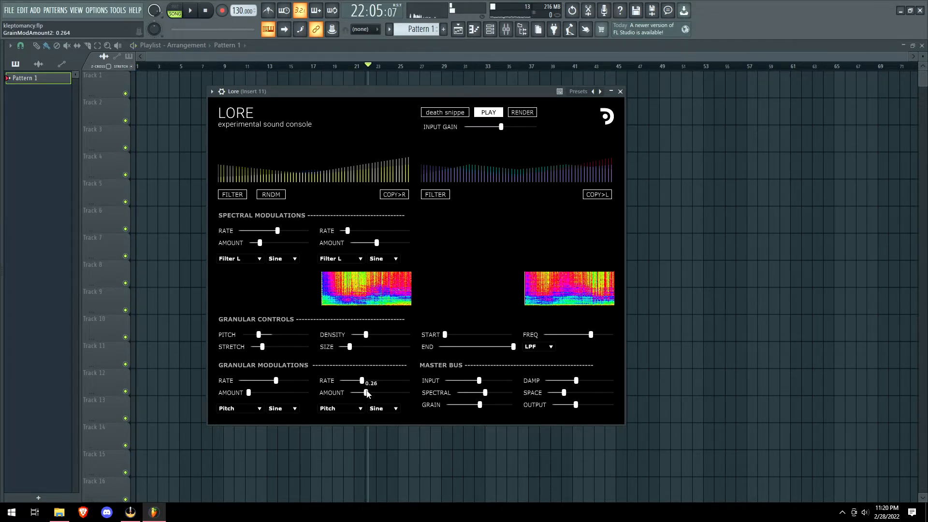
{"action": "left_click_drag", "start_coordinate": [255, 231], "coordinate": [286, 232]}
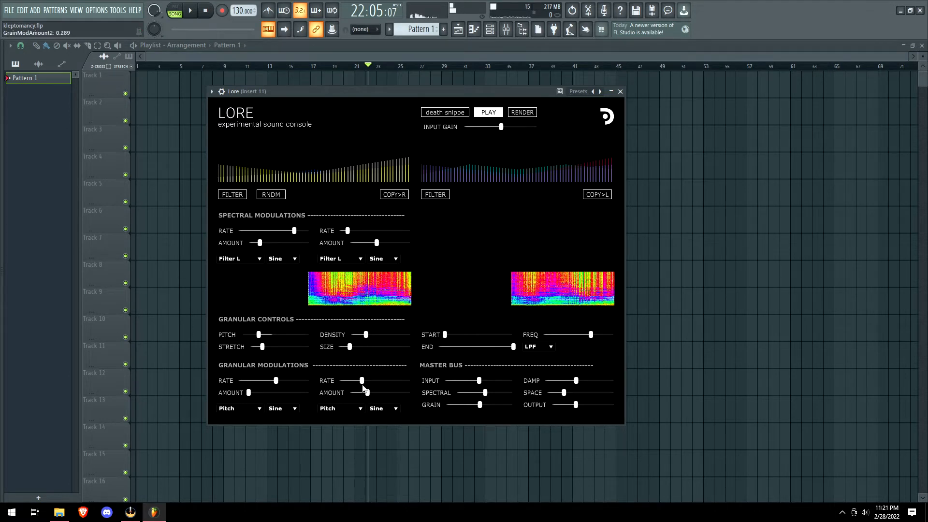
{"action": "left_click_drag", "start_coordinate": [362, 380], "coordinate": [384, 380]}
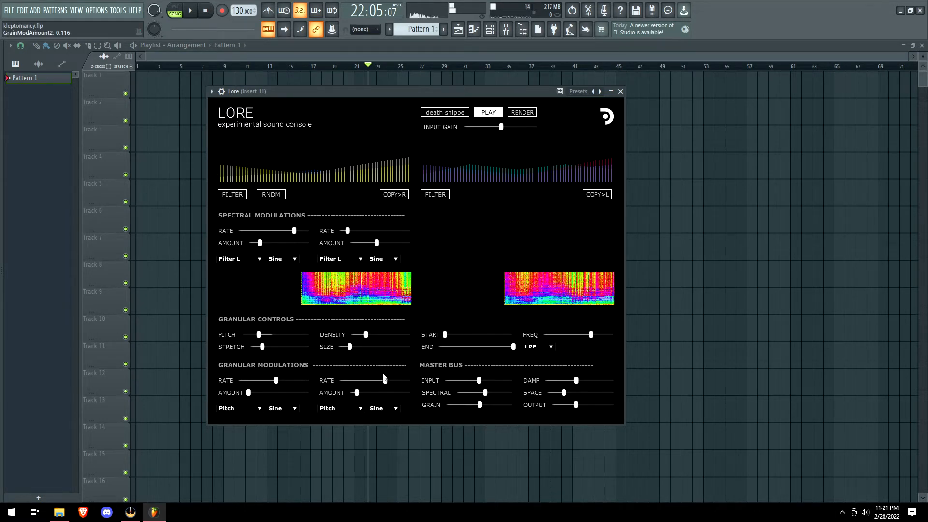
{"action": "left_click_drag", "start_coordinate": [358, 335], "coordinate": [366, 335]}
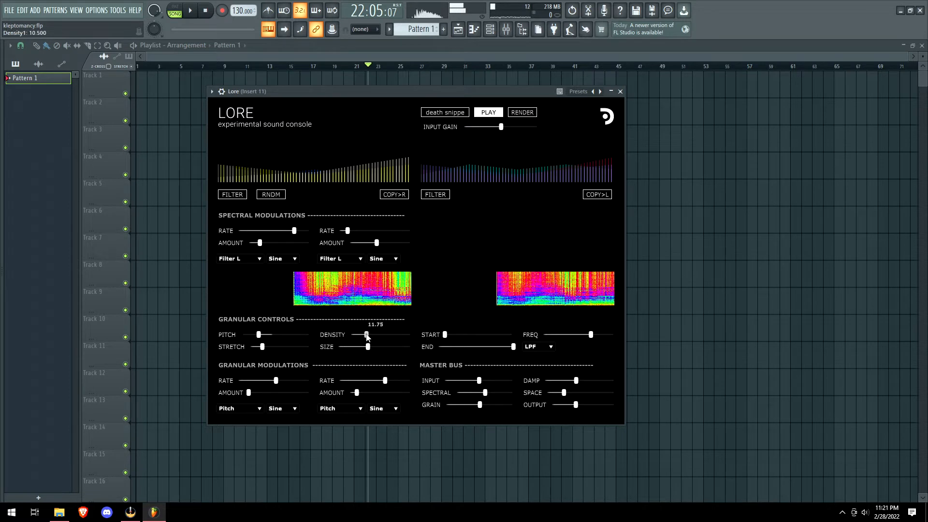
{"action": "left_click_drag", "start_coordinate": [366, 335], "coordinate": [356, 335]}
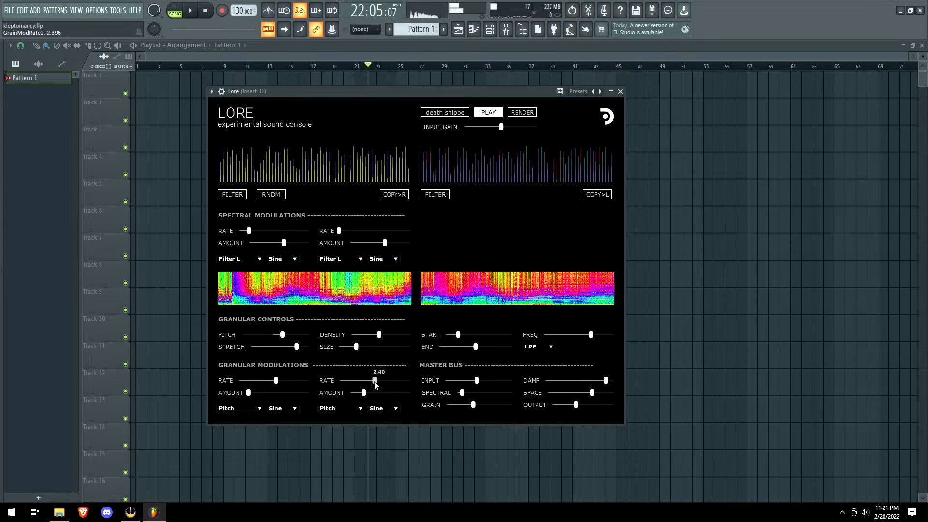
Adjust the second granular modulation rate, reduce stretch, and settle on denser, larger grains.
{"action": "left_click_drag", "start_coordinate": [375, 381], "coordinate": [348, 380]}
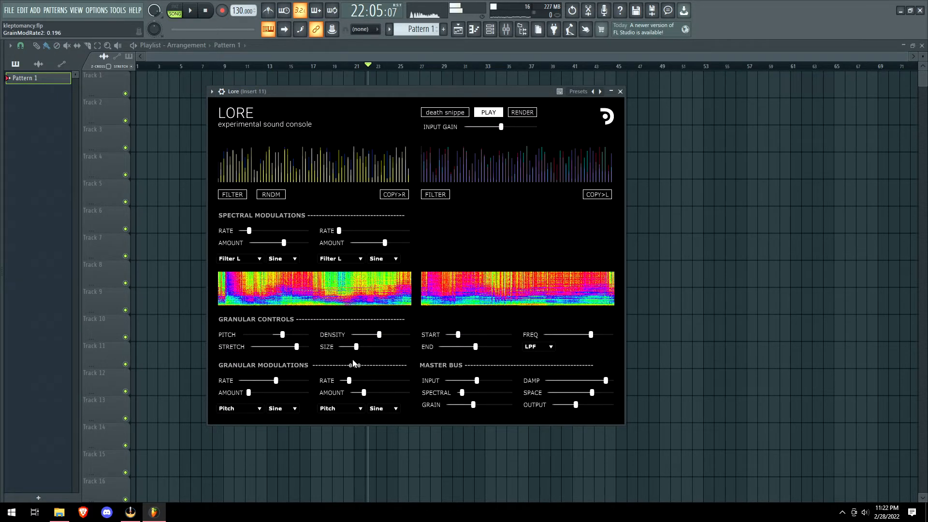
{"action": "left_click_drag", "start_coordinate": [356, 346], "coordinate": [353, 346]}
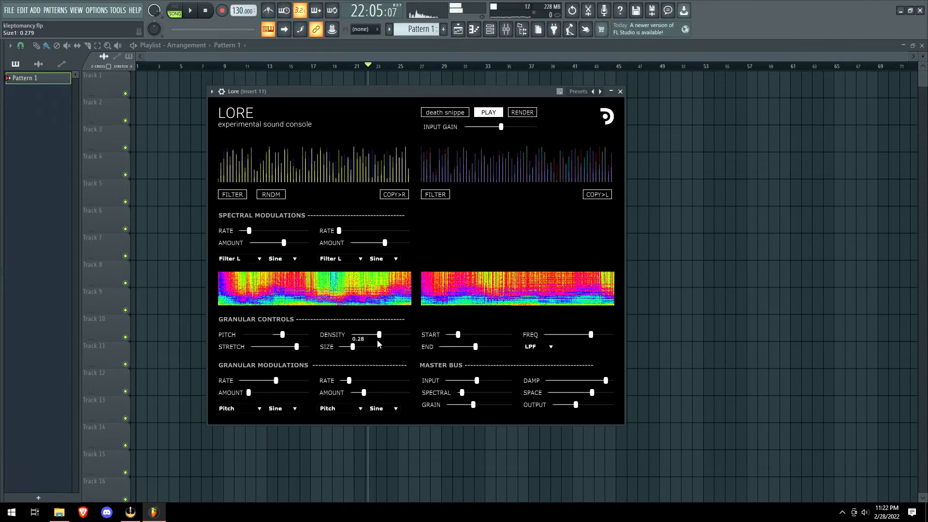
{"action": "left_click_drag", "start_coordinate": [281, 335], "coordinate": [286, 335]}
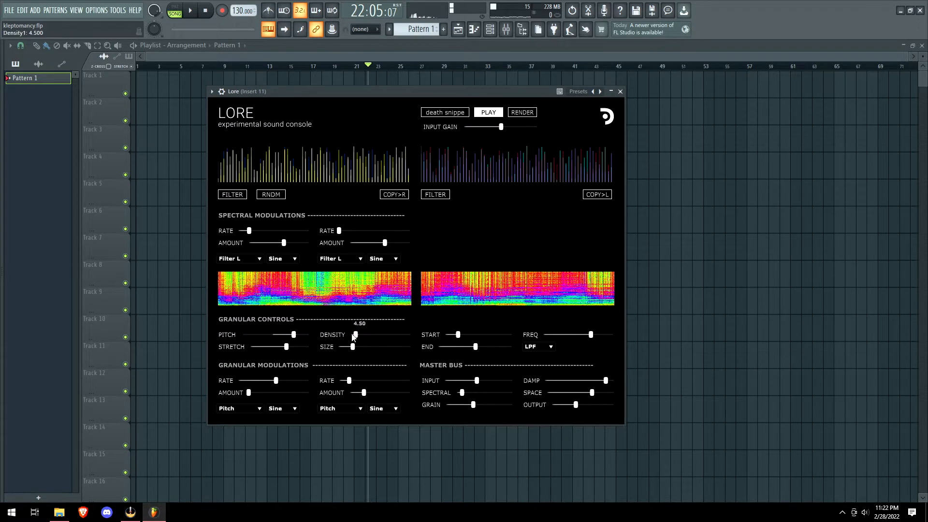
{"action": "left_click_drag", "start_coordinate": [251, 381], "coordinate": [255, 381]}
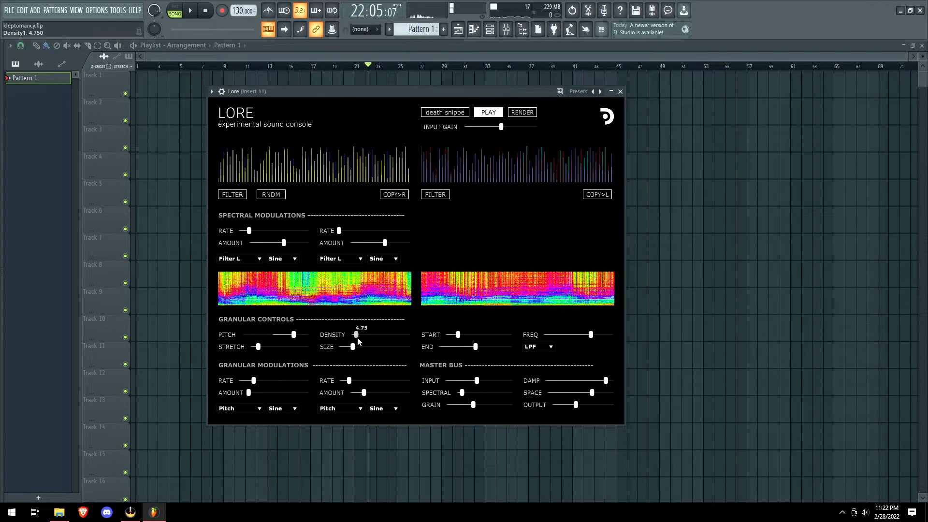
{"action": "left_click_drag", "start_coordinate": [356, 335], "coordinate": [377, 335]}
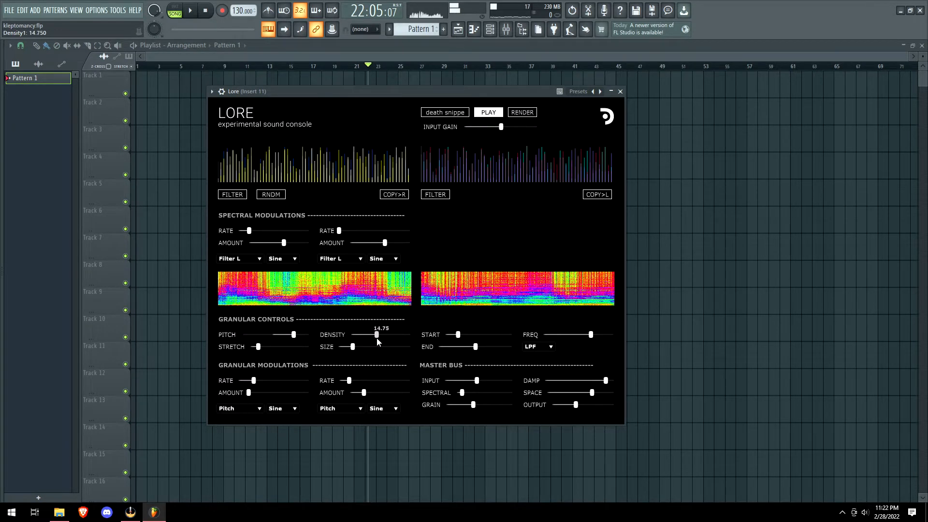
{"action": "left_click_drag", "start_coordinate": [352, 346], "coordinate": [366, 347]}
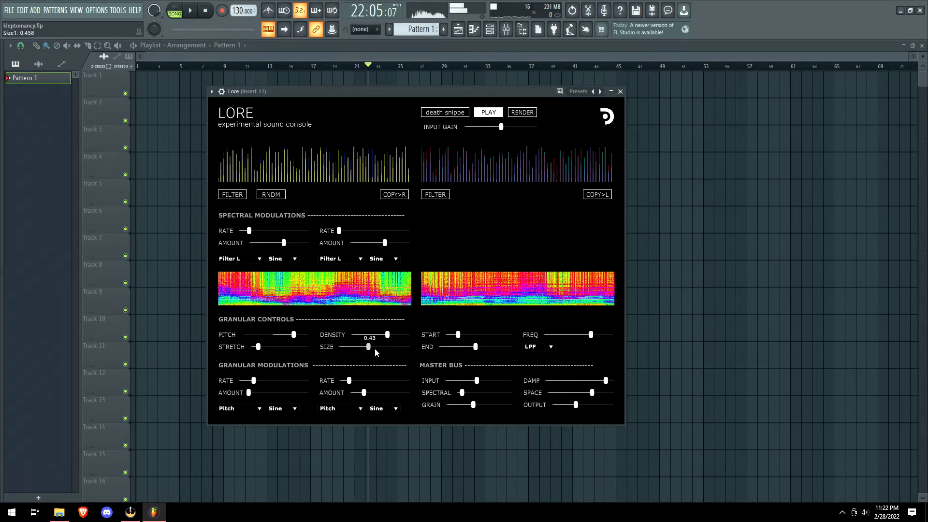
{"action": "left_click_drag", "start_coordinate": [388, 335], "coordinate": [413, 335]}
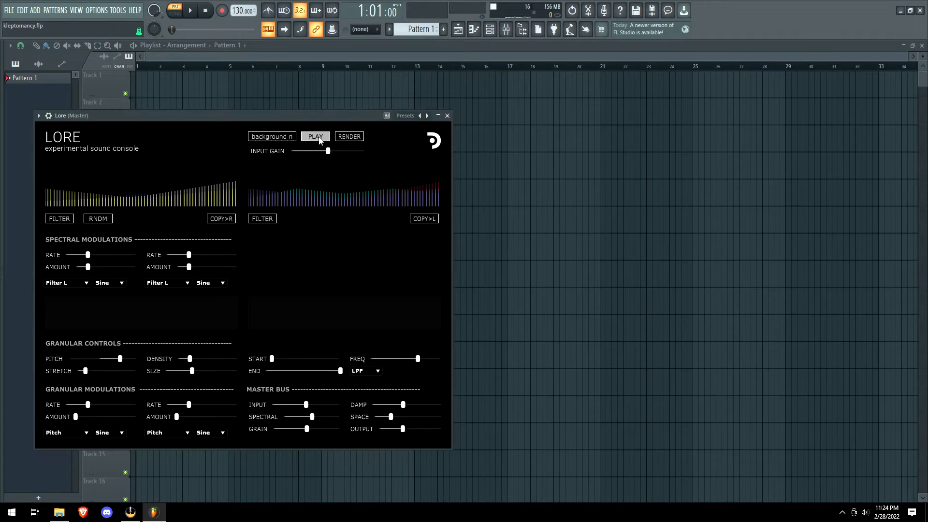
Play the background sample, ease the first spectral modulation amount and slow the second.
{"action": "left_click", "coordinate": [315, 136]}
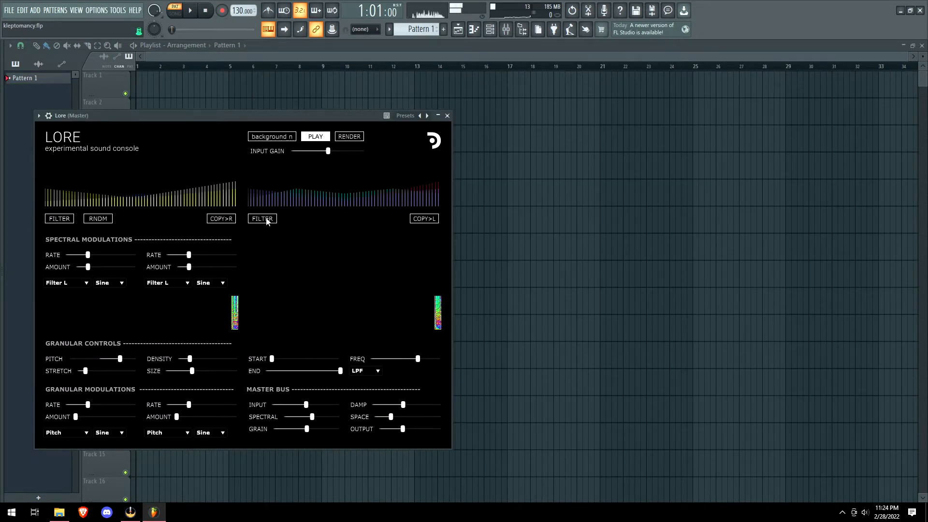
{"action": "left_click_drag", "start_coordinate": [87, 255], "coordinate": [97, 254]}
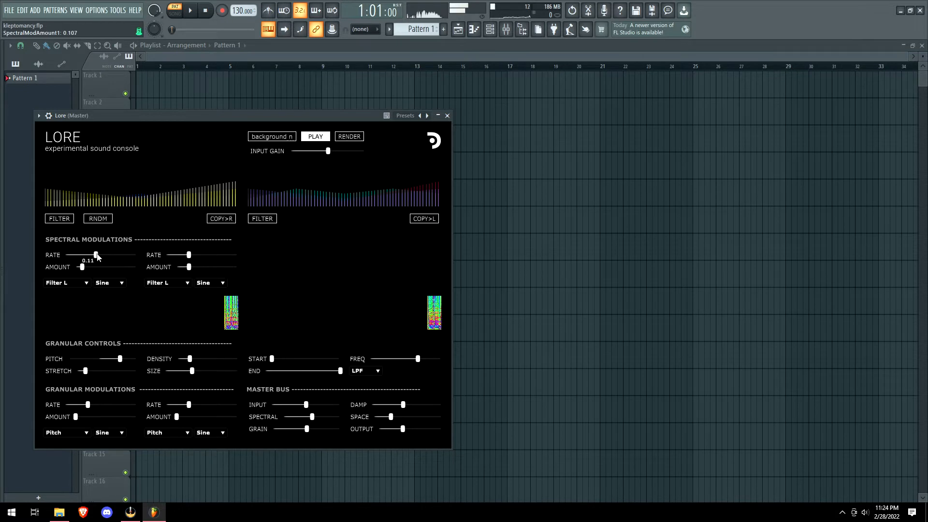
{"action": "left_click_drag", "start_coordinate": [188, 255], "coordinate": [174, 255]}
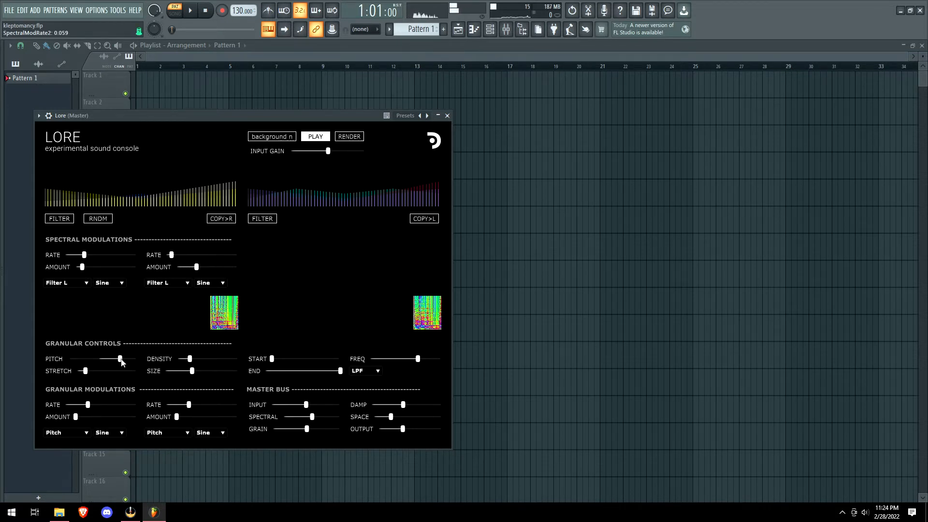
Shrink the grain size, set the filter cutoff slightly below fully open, and raise density.
{"action": "left_click_drag", "start_coordinate": [190, 358], "coordinate": [193, 359]}
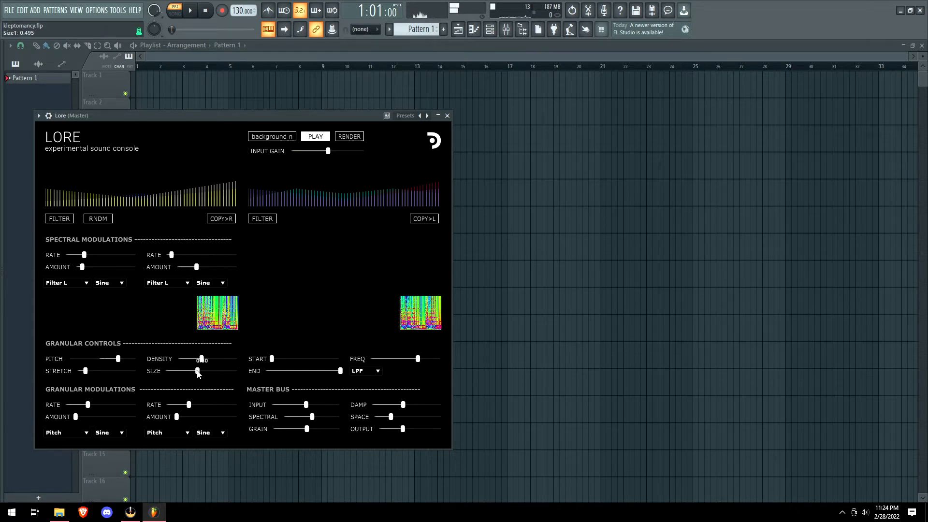
{"action": "left_click_drag", "start_coordinate": [198, 372], "coordinate": [193, 372]}
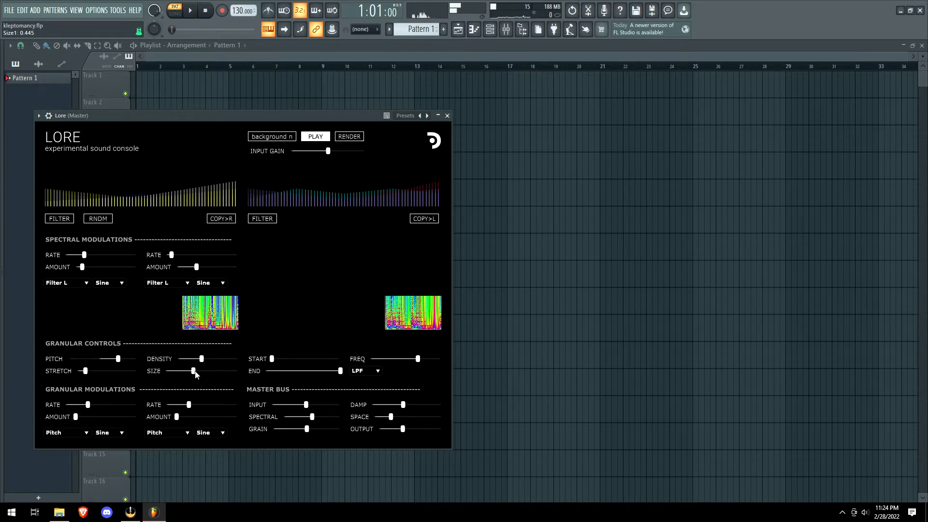
{"action": "left_click_drag", "start_coordinate": [201, 358], "coordinate": [204, 359]}
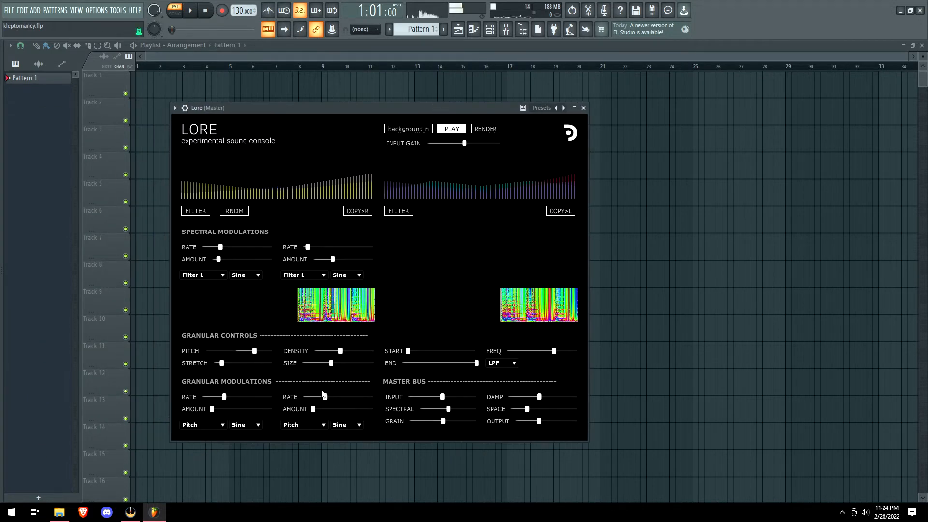
{"action": "left_click_drag", "start_coordinate": [316, 363], "coordinate": [340, 351]}
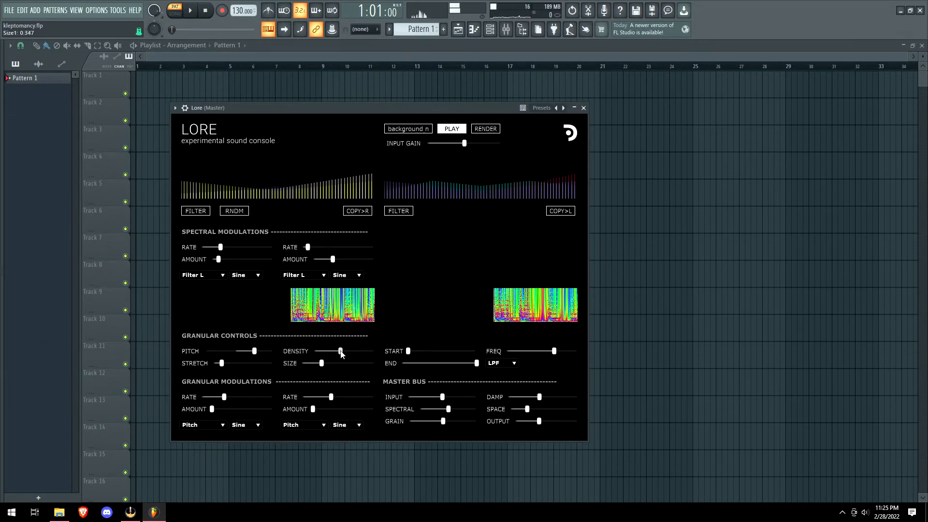
{"action": "left_click_drag", "start_coordinate": [554, 351], "coordinate": [578, 351]}
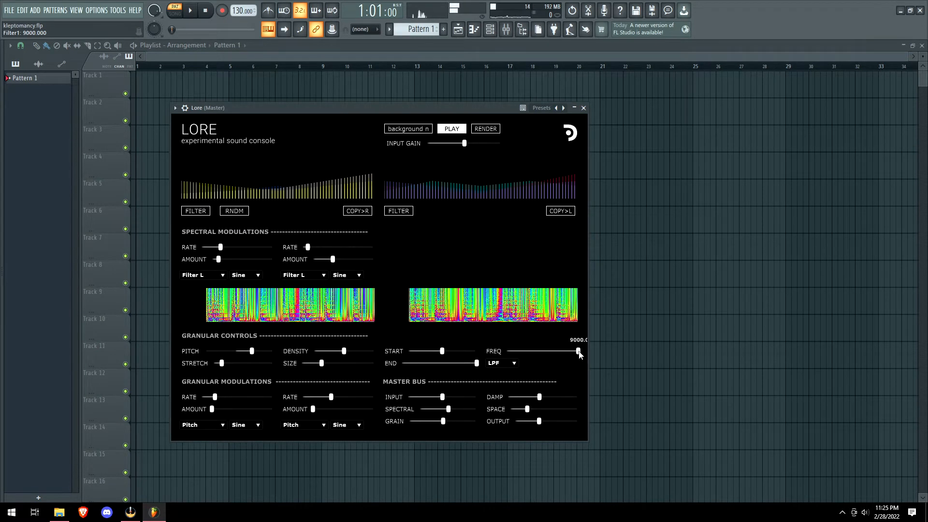
{"action": "left_click_drag", "start_coordinate": [577, 351], "coordinate": [556, 351]}
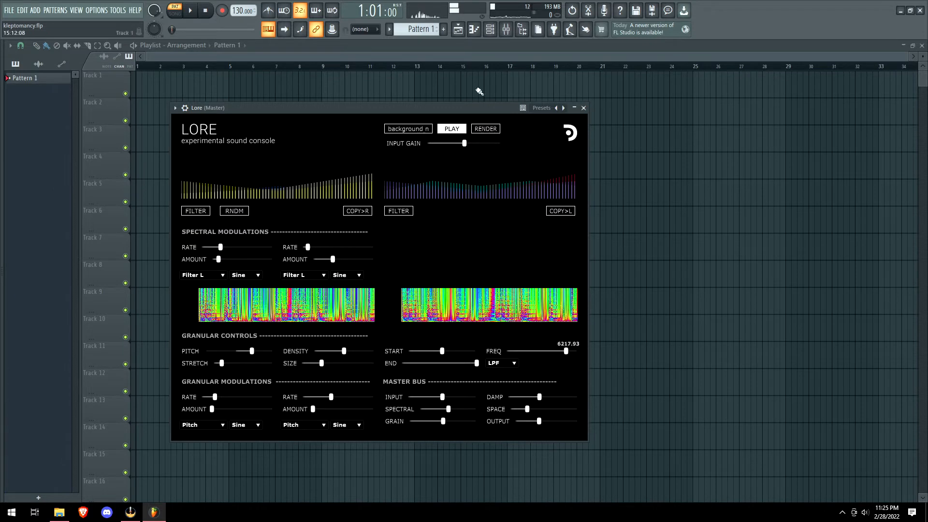
{"action": "left_click_drag", "start_coordinate": [571, 351], "coordinate": [564, 351]}
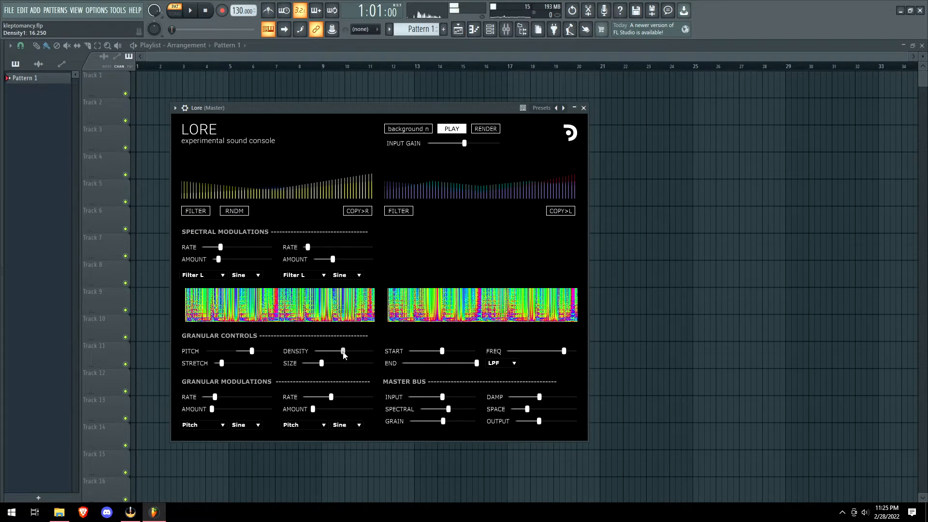
Lower grain pitch, slow spectral and granular modulation, reduce grain mix and mute dry input.
{"action": "left_click_drag", "start_coordinate": [343, 351], "coordinate": [327, 351]}
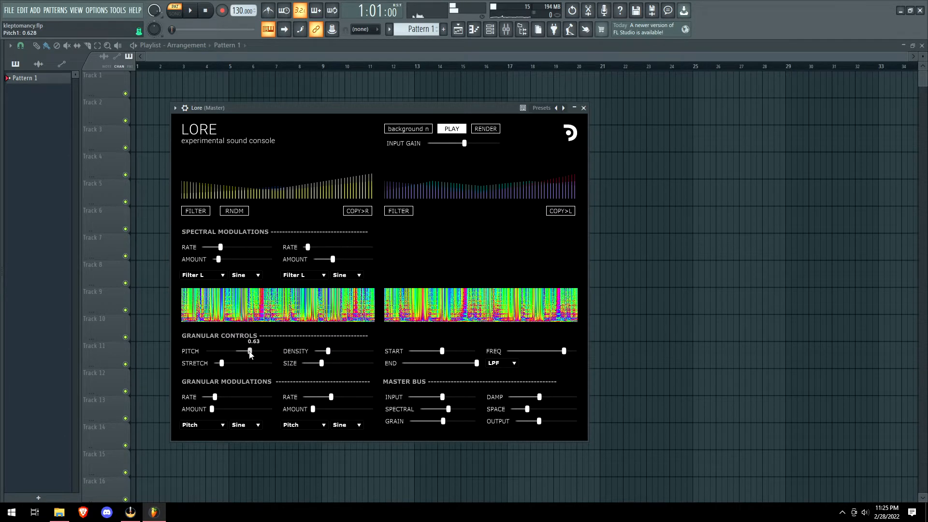
{"action": "left_click_drag", "start_coordinate": [249, 351], "coordinate": [251, 351]}
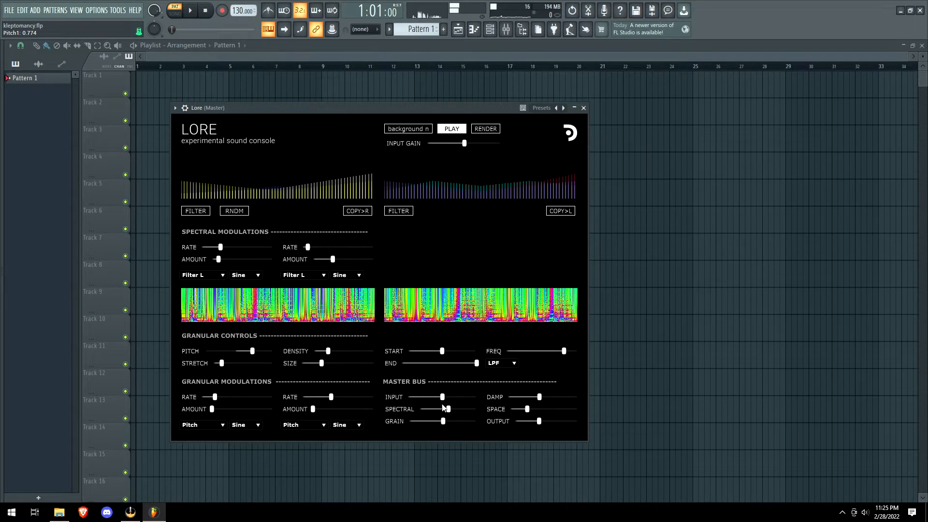
{"action": "left_click_drag", "start_coordinate": [441, 421], "coordinate": [417, 421]}
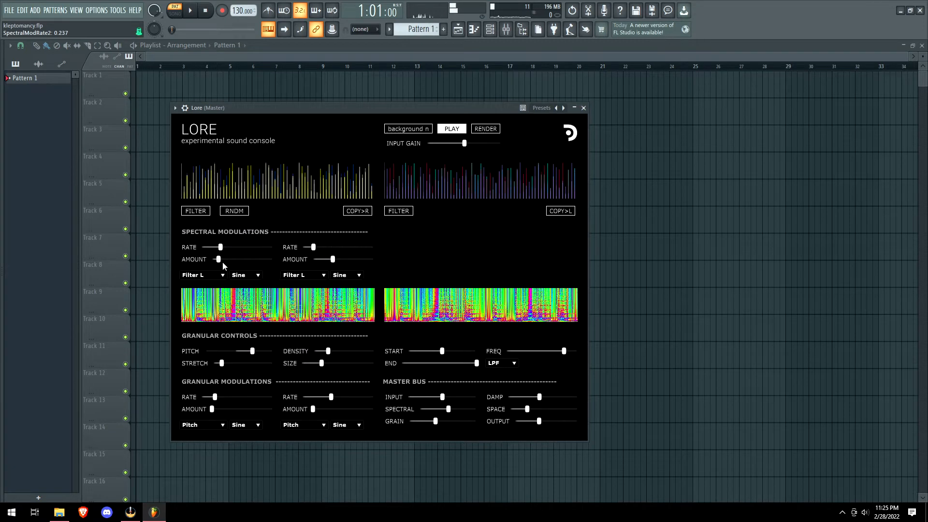
{"action": "left_click_drag", "start_coordinate": [217, 259], "coordinate": [239, 259]}
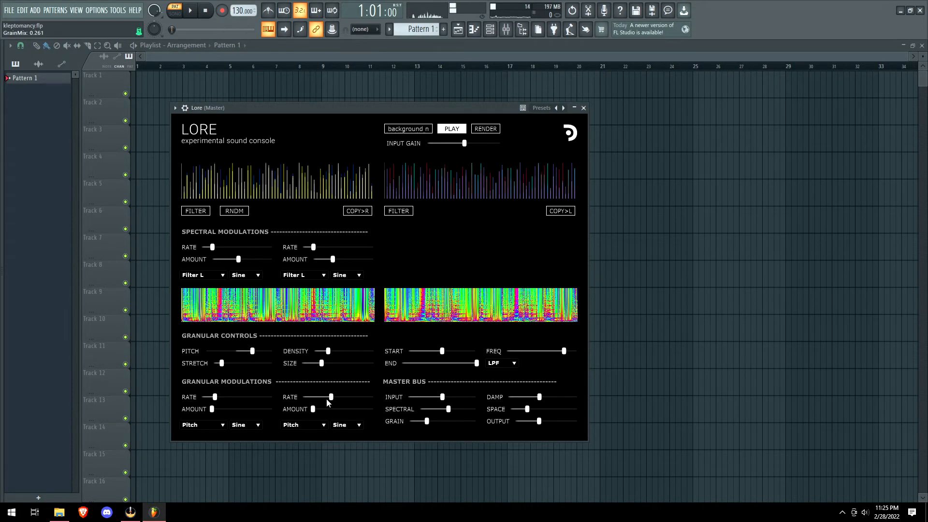
{"action": "left_click_drag", "start_coordinate": [331, 396], "coordinate": [314, 396]}
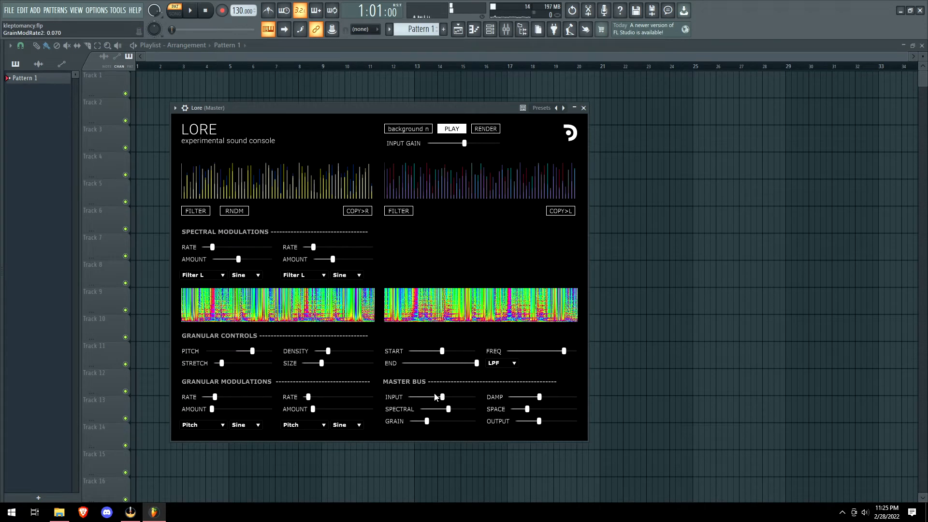
{"action": "left_click_drag", "start_coordinate": [426, 421], "coordinate": [423, 421]}
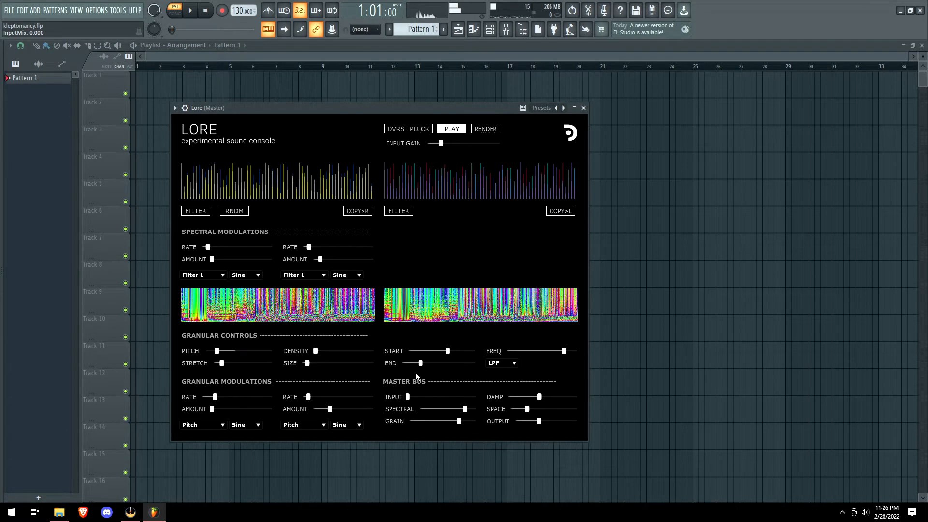
Enlarge Dreams Vox's grains, increase stretch, raise pitch and boost second granular modulation.
{"action": "left_click_drag", "start_coordinate": [316, 351], "coordinate": [330, 351]}
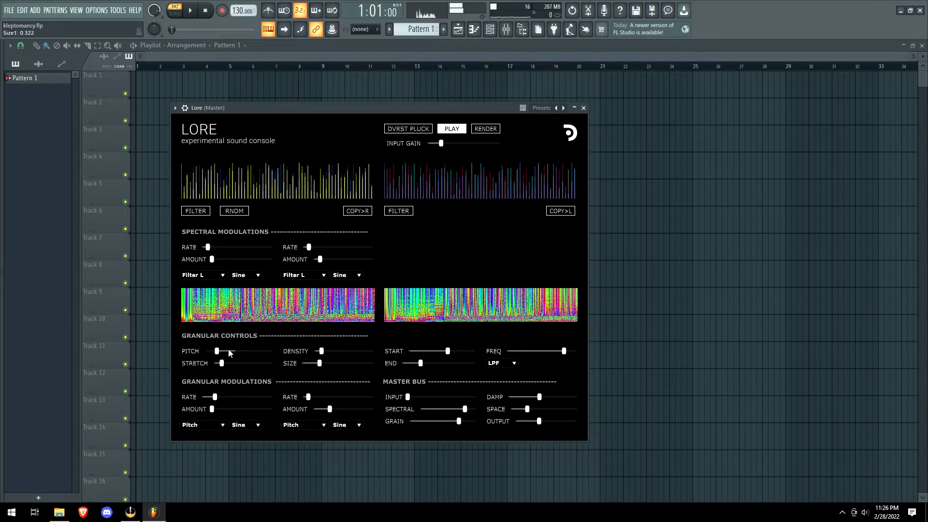
{"action": "left_click_drag", "start_coordinate": [216, 351], "coordinate": [234, 363]}
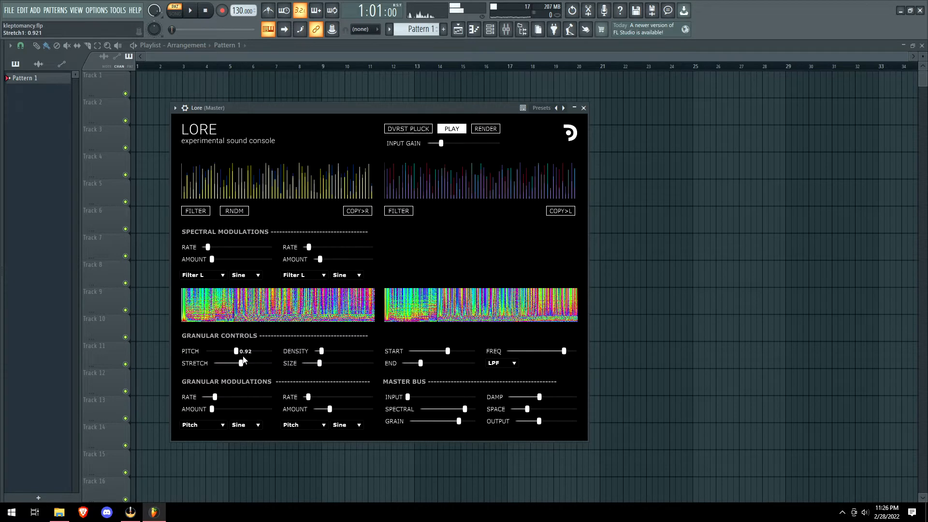
{"action": "left_click_drag", "start_coordinate": [236, 351], "coordinate": [259, 351]}
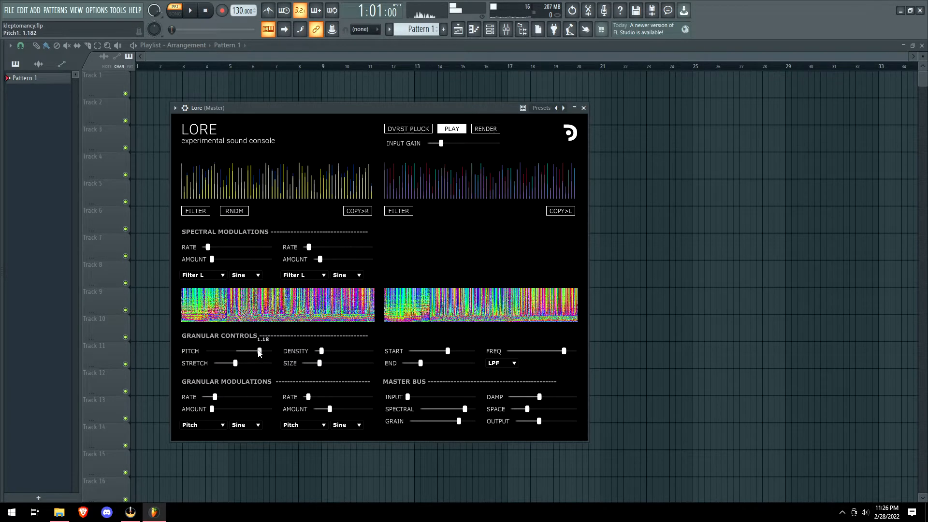
{"action": "left_click_drag", "start_coordinate": [259, 350], "coordinate": [248, 350]}
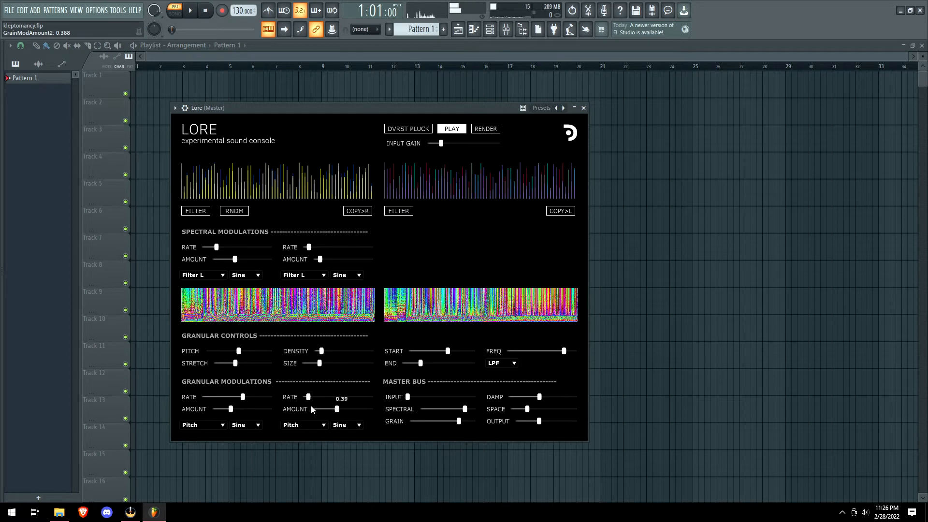
{"action": "left_click_drag", "start_coordinate": [446, 351], "coordinate": [446, 351]}
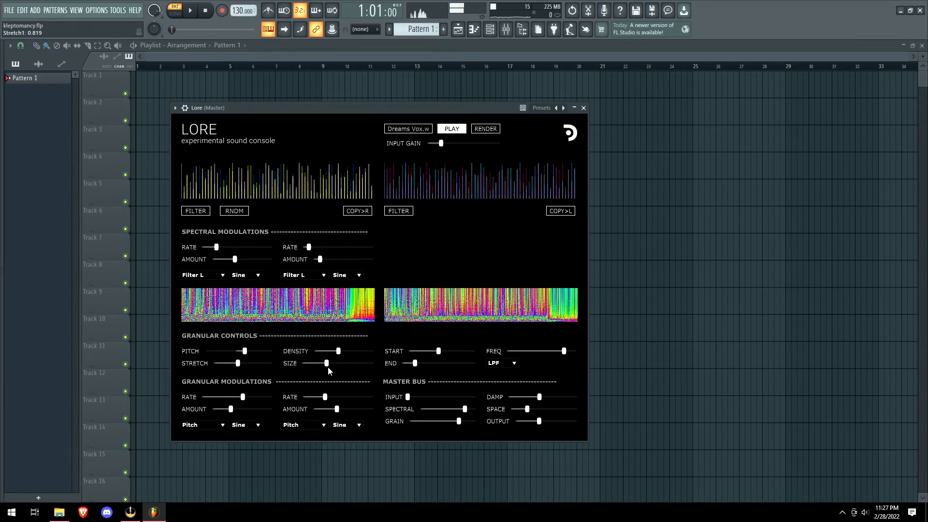
Adjust input mix, set density to 5.5, modulation rate near 1.13 and start 0.44.
{"action": "left_click_drag", "start_coordinate": [408, 396], "coordinate": [439, 396]}
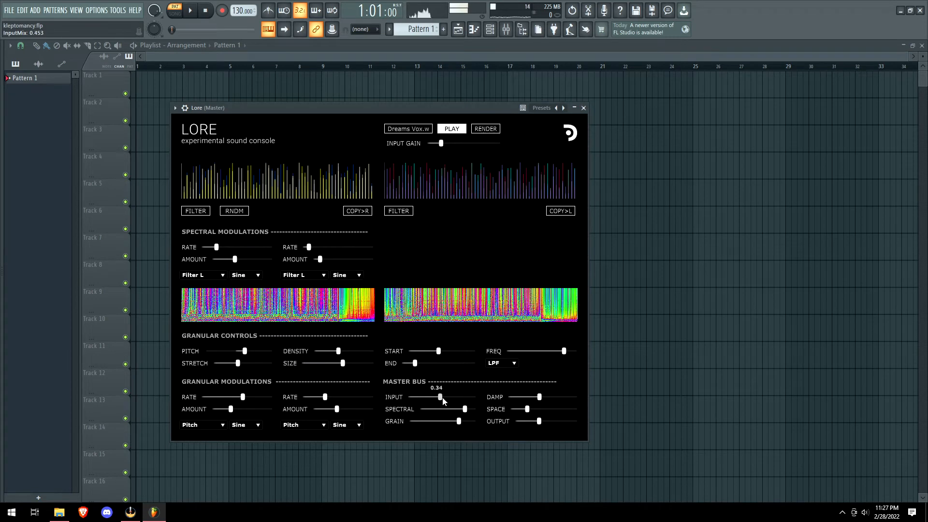
{"action": "left_click_drag", "start_coordinate": [342, 364], "coordinate": [332, 364]}
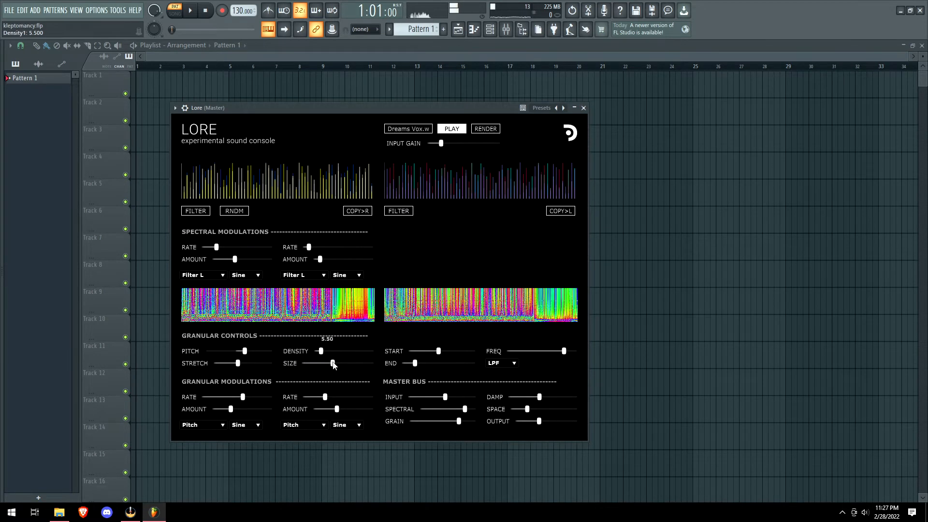
{"action": "left_click_drag", "start_coordinate": [219, 397], "coordinate": [225, 396]}
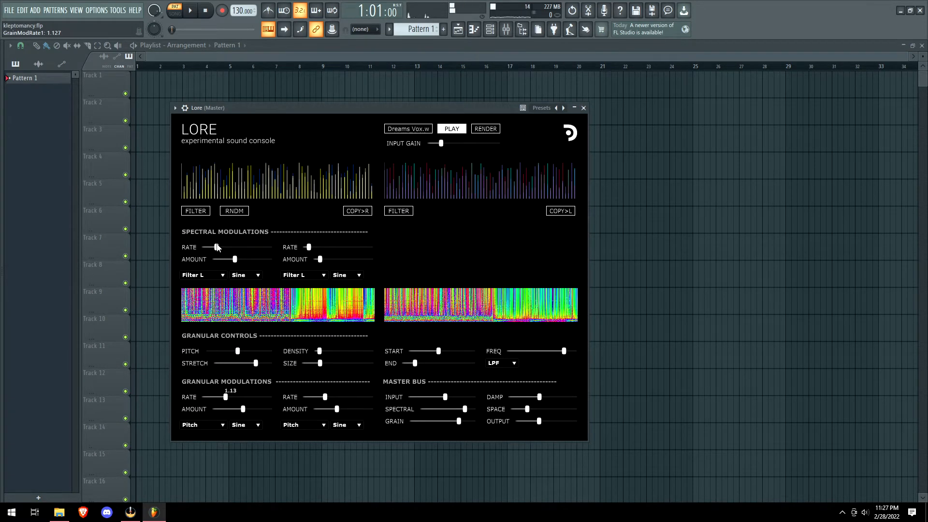
{"action": "left_click_drag", "start_coordinate": [319, 259], "coordinate": [324, 259]}
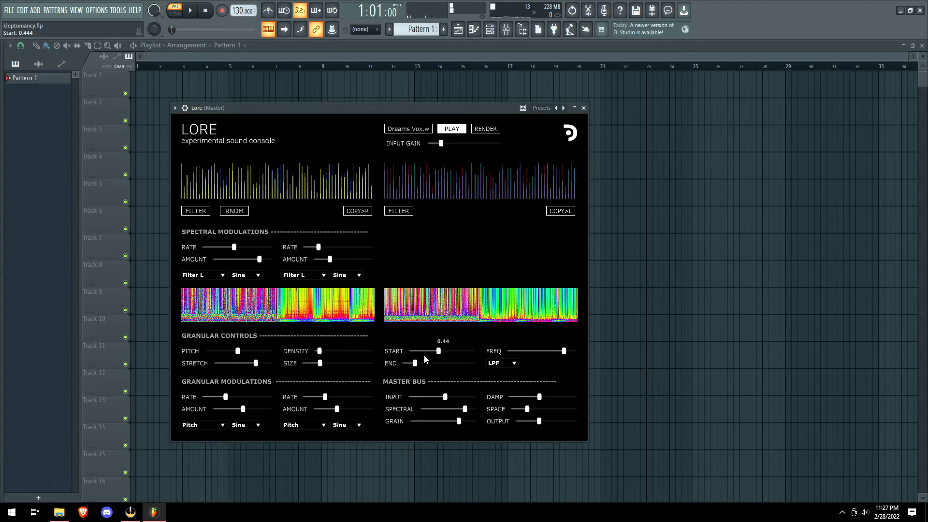
Increase stretch, set second grain modulation amount, lower pitch slightly and adjust spectral rate.
{"action": "left_click_drag", "start_coordinate": [318, 350], "coordinate": [335, 350]}
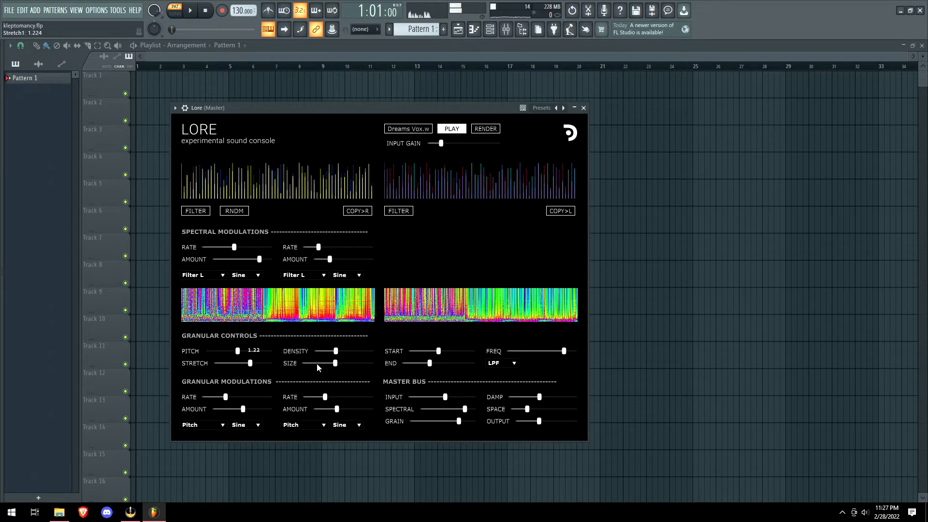
{"action": "left_click_drag", "start_coordinate": [330, 409], "coordinate": [341, 409]}
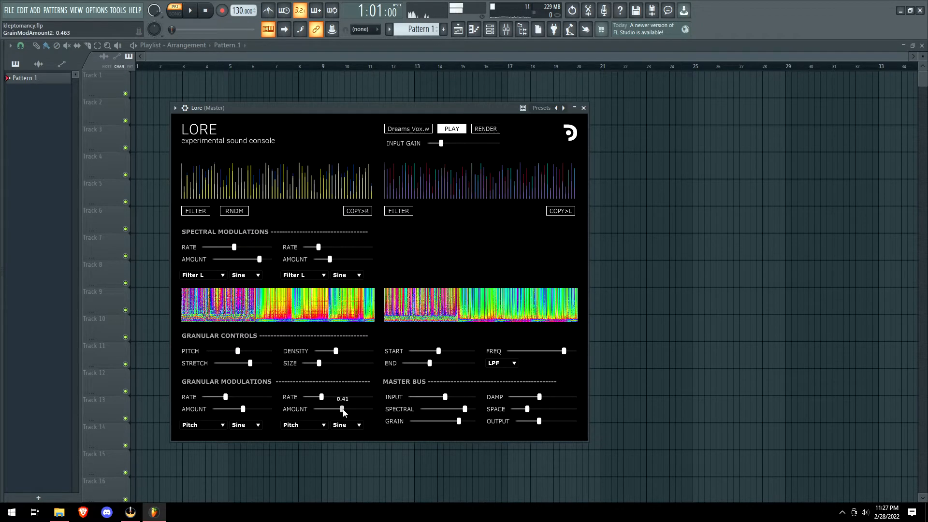
{"action": "left_click_drag", "start_coordinate": [235, 351], "coordinate": [237, 352]}
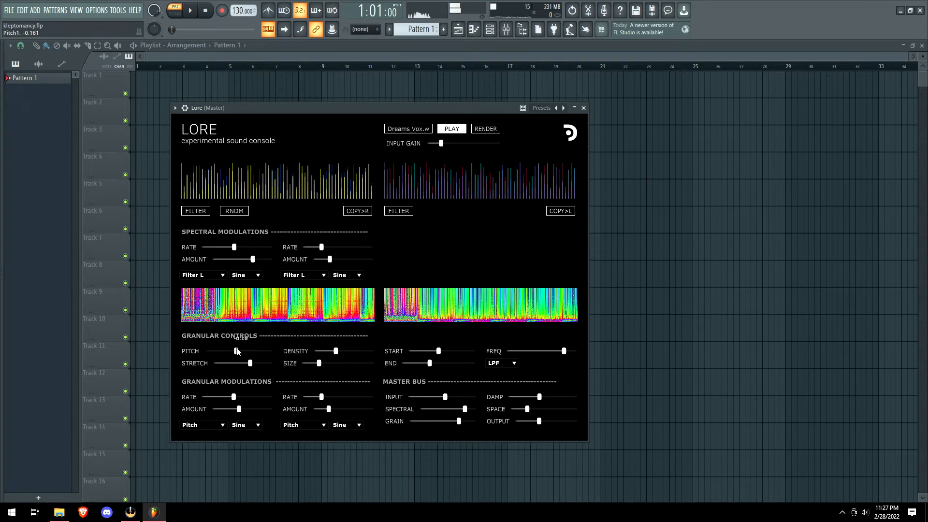
{"action": "left_click_drag", "start_coordinate": [330, 260], "coordinate": [332, 260]}
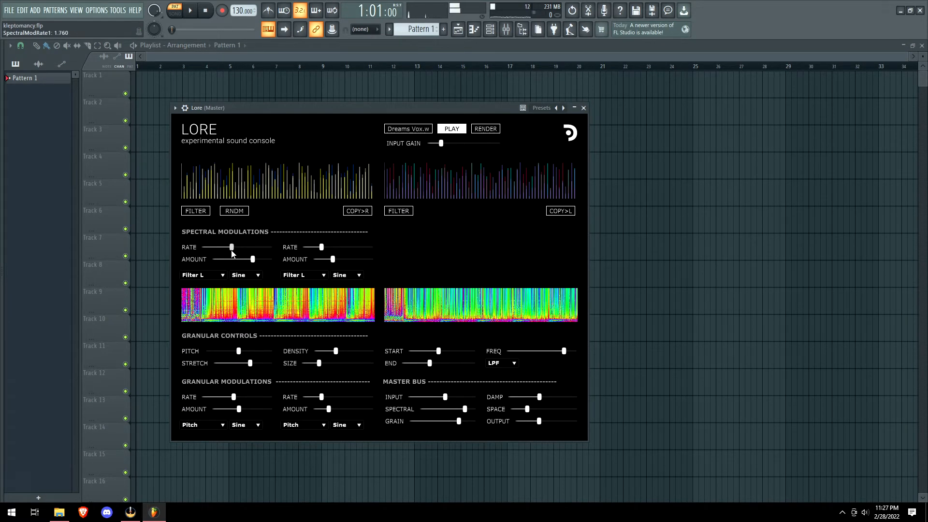
{"action": "left_click_drag", "start_coordinate": [231, 247], "coordinate": [222, 247]}
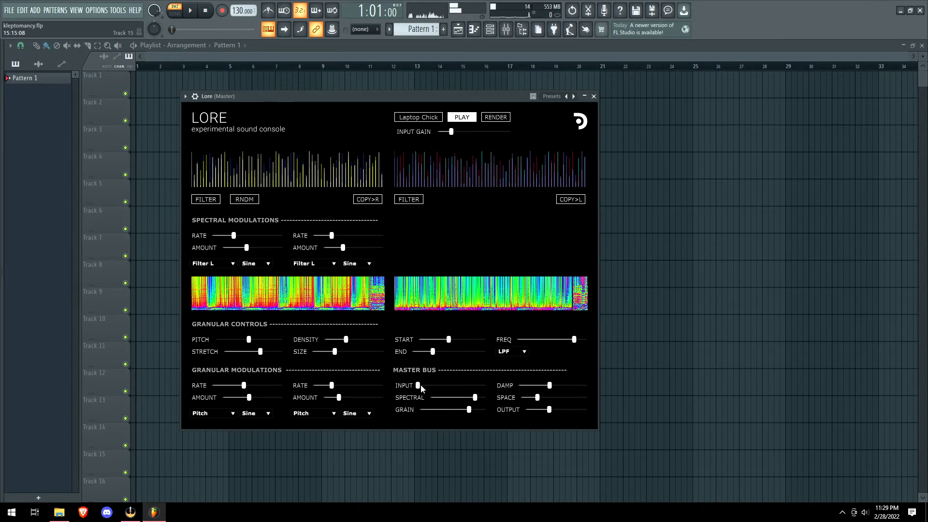
Cut the input mix to zero, size about 0.14, retune stretch, pitch about -1.77.
{"action": "left_click_drag", "start_coordinate": [416, 385], "coordinate": [428, 386]}
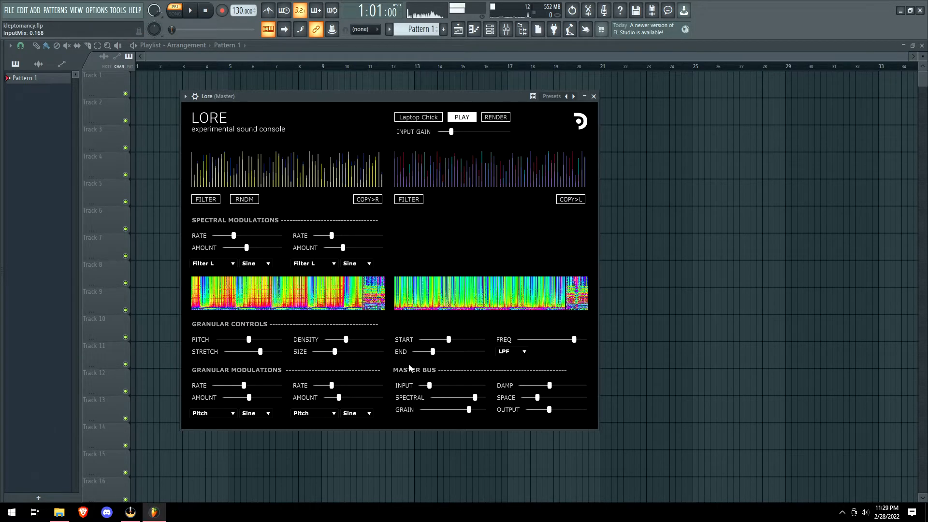
{"action": "left_click_drag", "start_coordinate": [338, 351], "coordinate": [314, 351]}
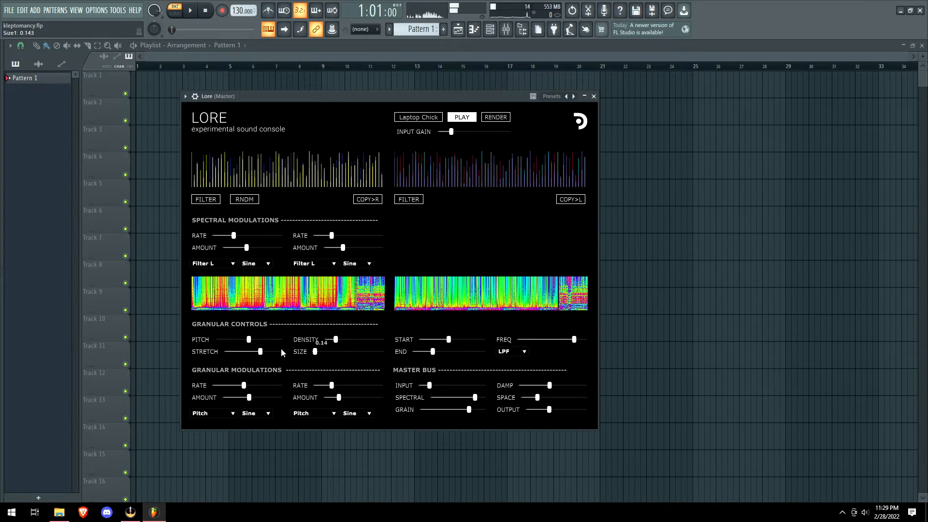
{"action": "left_click_drag", "start_coordinate": [261, 351], "coordinate": [239, 351]}
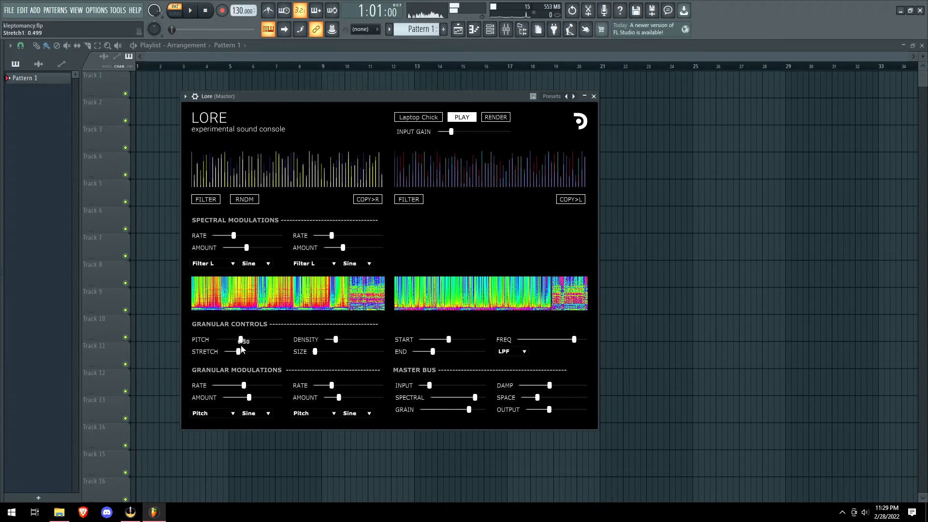
{"action": "left_click_drag", "start_coordinate": [240, 340], "coordinate": [220, 340]}
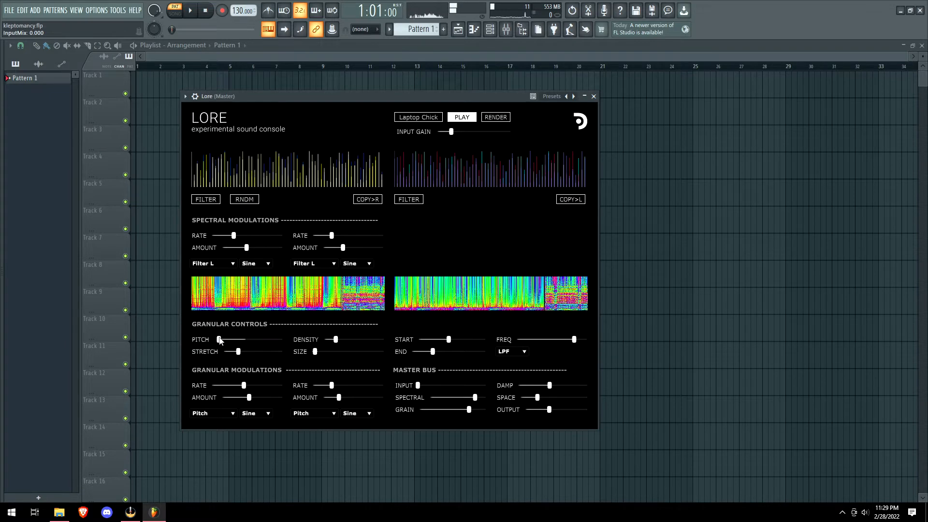
{"action": "left_click_drag", "start_coordinate": [234, 351], "coordinate": [255, 351]}
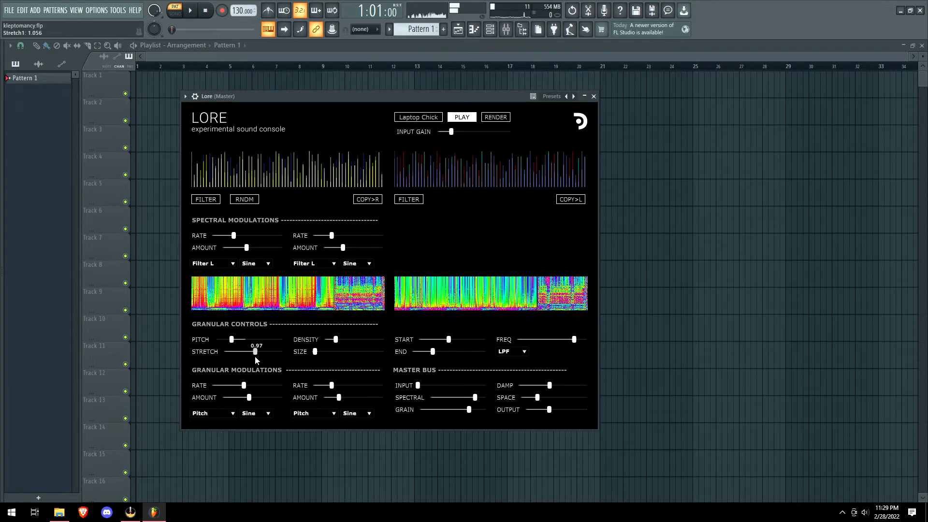
{"action": "left_click_drag", "start_coordinate": [232, 340], "coordinate": [219, 339]}
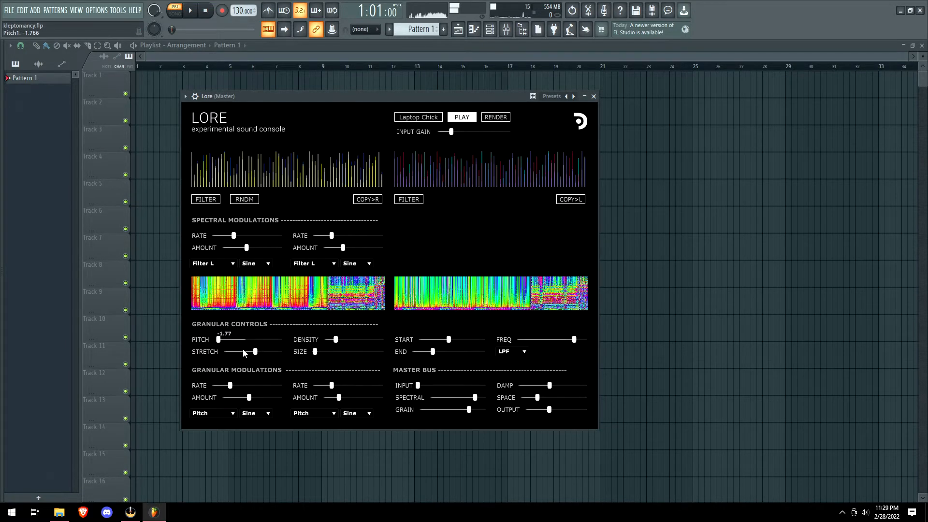
{"action": "left_click_drag", "start_coordinate": [220, 340], "coordinate": [246, 339]}
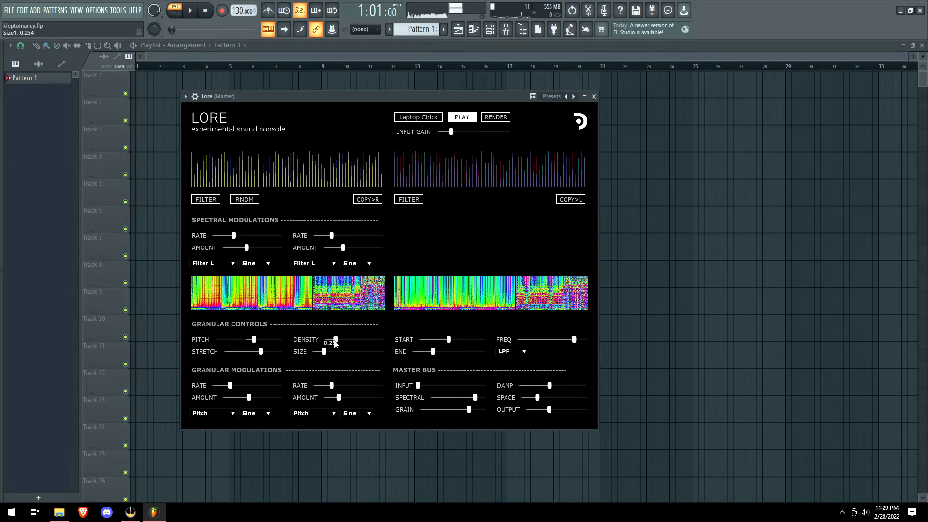
Raise density to 23.5, grain mix to zero, pitch about -0.72, and retune grain modulation.
{"action": "left_click_drag", "start_coordinate": [335, 340], "coordinate": [356, 340]}
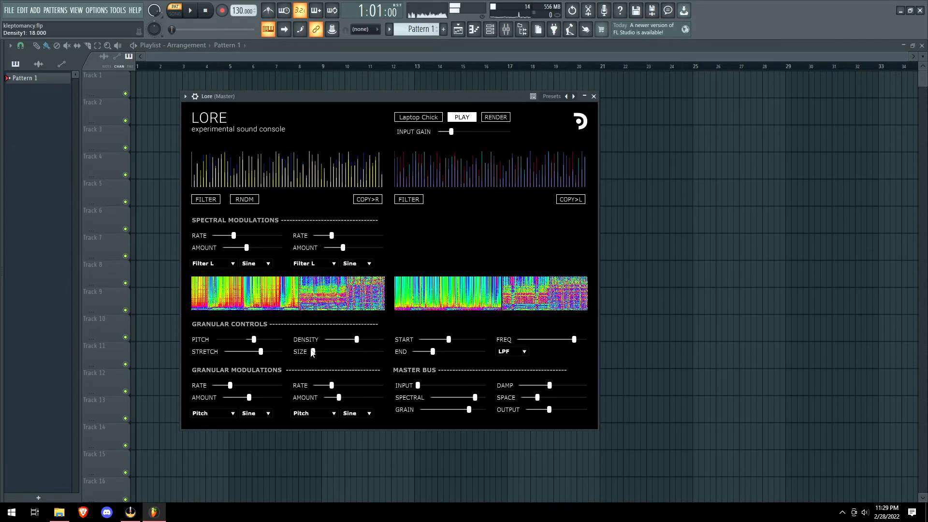
{"action": "left_click_drag", "start_coordinate": [225, 386], "coordinate": [230, 385]}
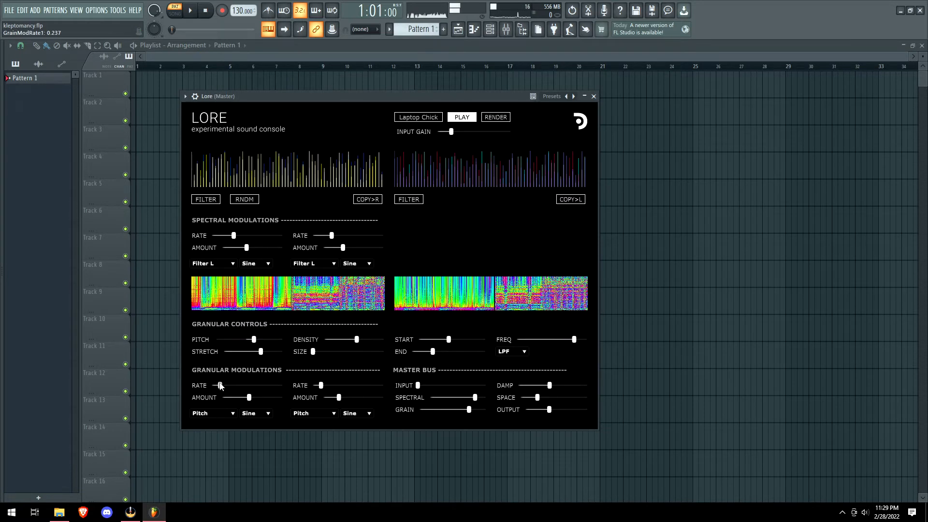
{"action": "left_click_drag", "start_coordinate": [418, 385], "coordinate": [432, 385]}
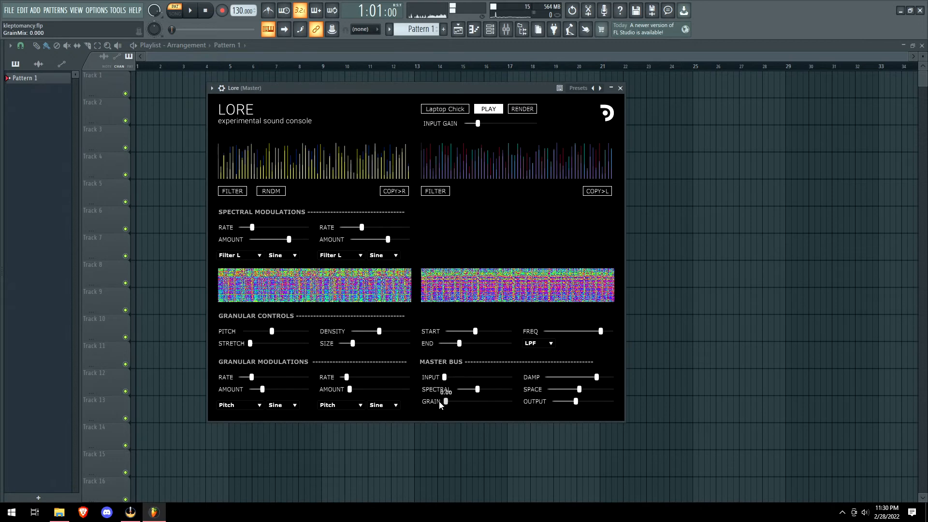
{"action": "left_click_drag", "start_coordinate": [468, 389], "coordinate": [496, 389]}
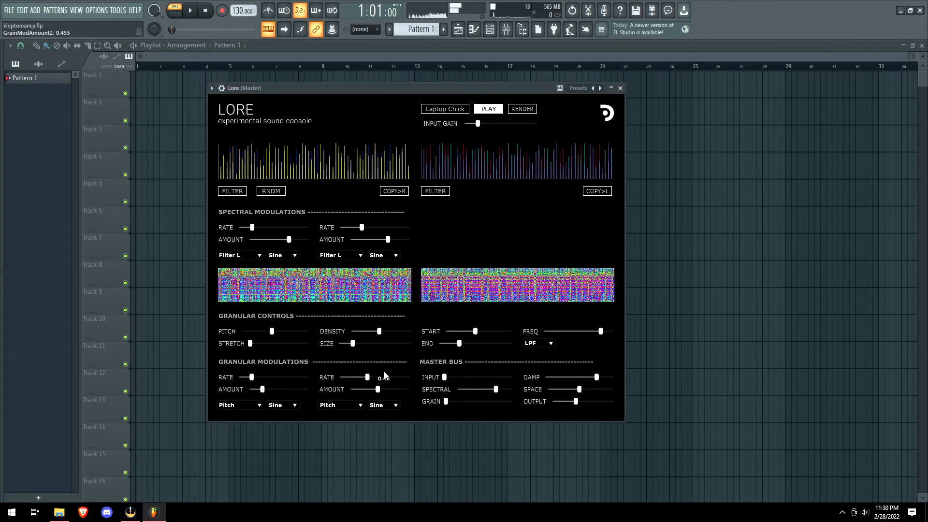
{"action": "left_click_drag", "start_coordinate": [379, 331], "coordinate": [395, 330]}
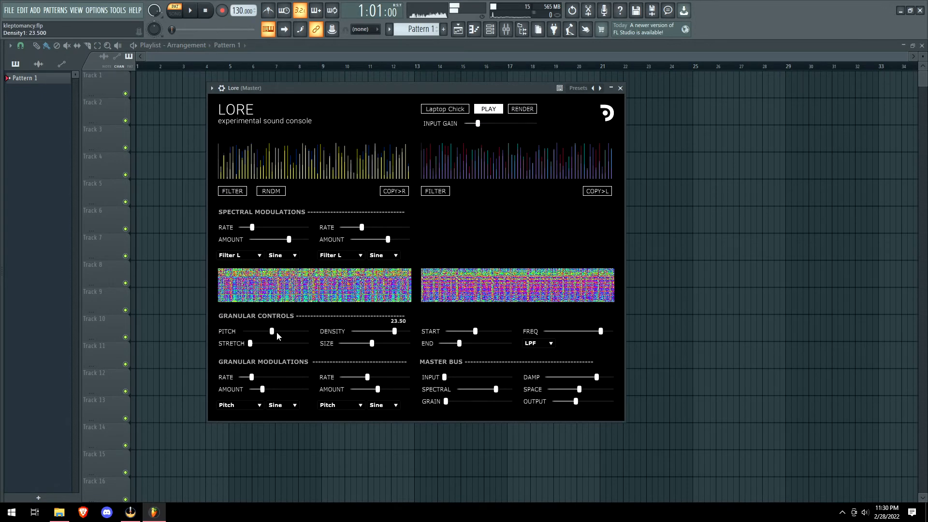
{"action": "left_click_drag", "start_coordinate": [272, 332], "coordinate": [264, 332]}
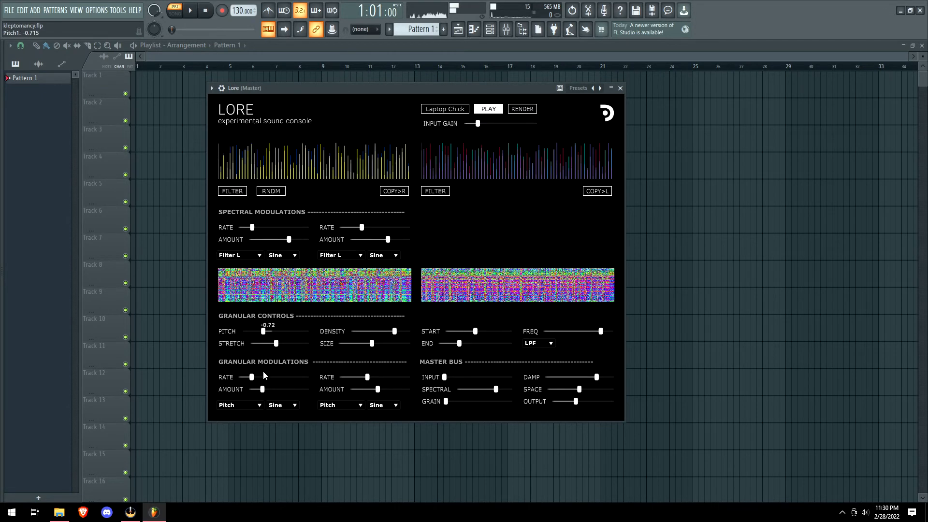
{"action": "left_click_drag", "start_coordinate": [252, 377], "coordinate": [263, 377]}
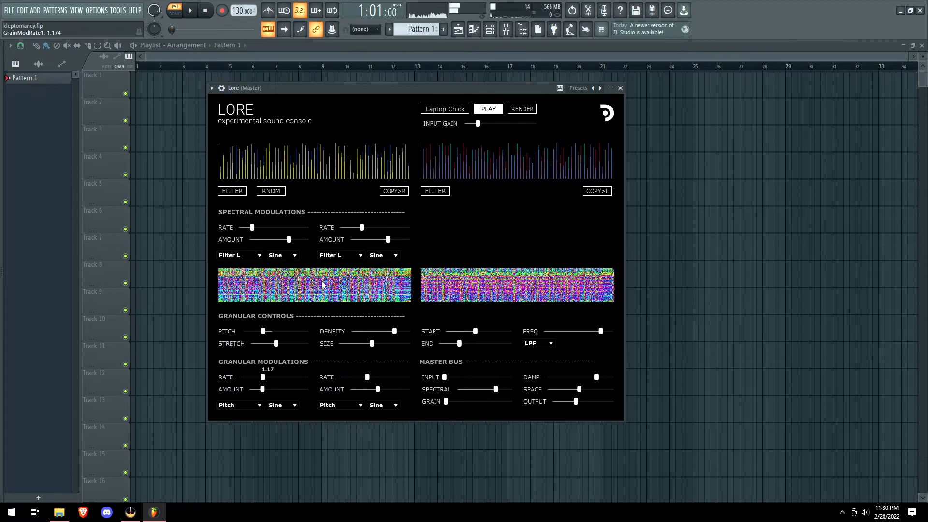
{"action": "left_click_drag", "start_coordinate": [264, 389], "coordinate": [266, 388]}
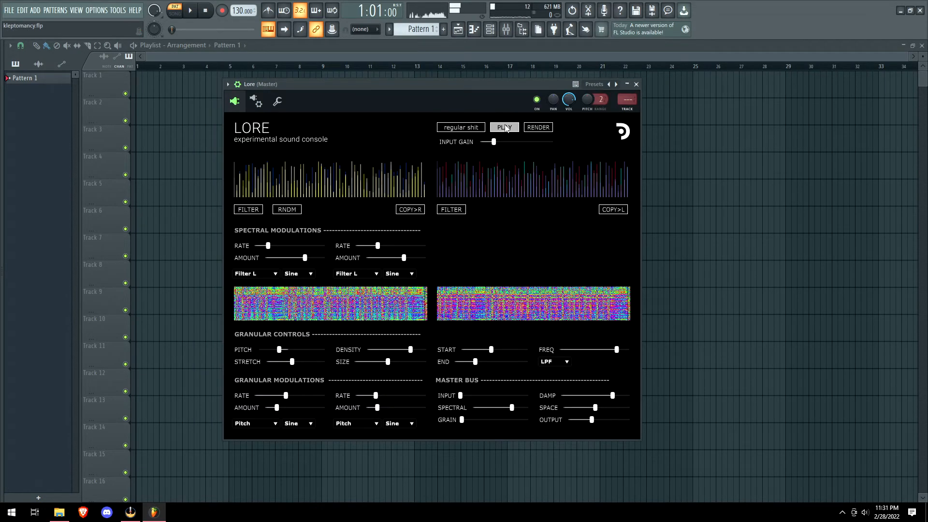
Play regular shit, speed spectral rate, mute dry input, grain size about 0.43.
{"action": "left_click", "coordinate": [504, 126]}
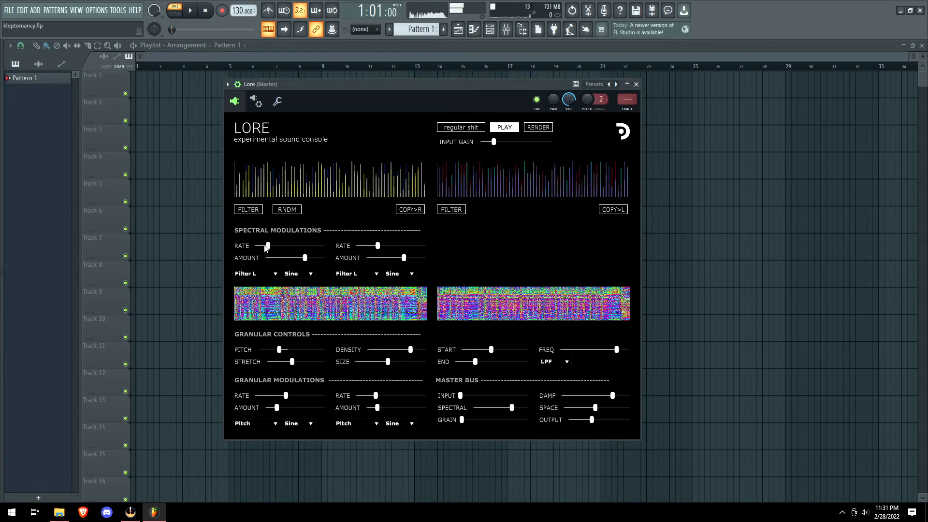
{"action": "left_click_drag", "start_coordinate": [266, 245], "coordinate": [272, 245]}
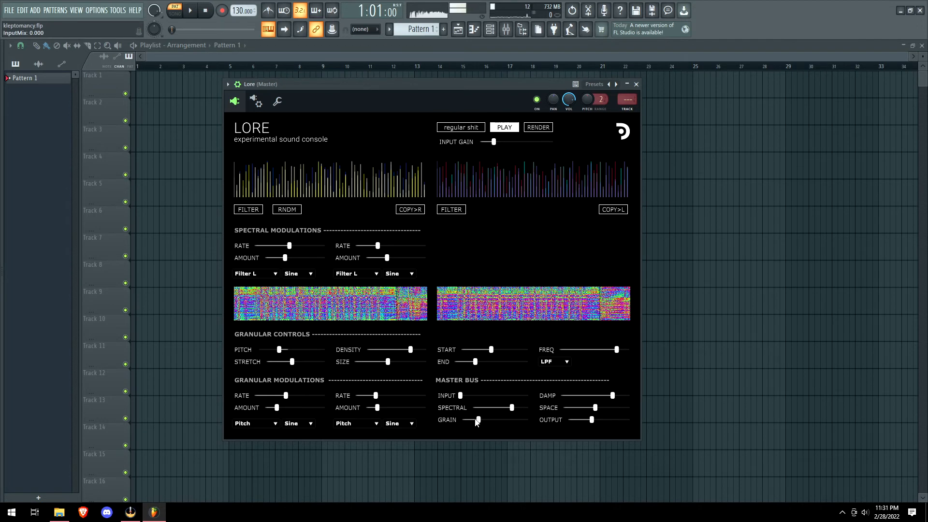
{"action": "left_click_drag", "start_coordinate": [476, 395], "coordinate": [498, 395]}
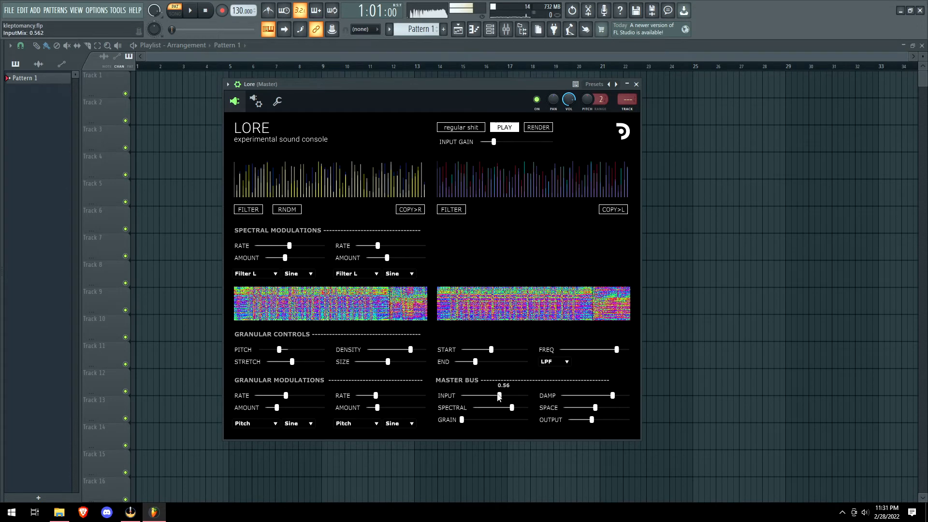
{"action": "left_click_drag", "start_coordinate": [411, 349], "coordinate": [411, 349]}
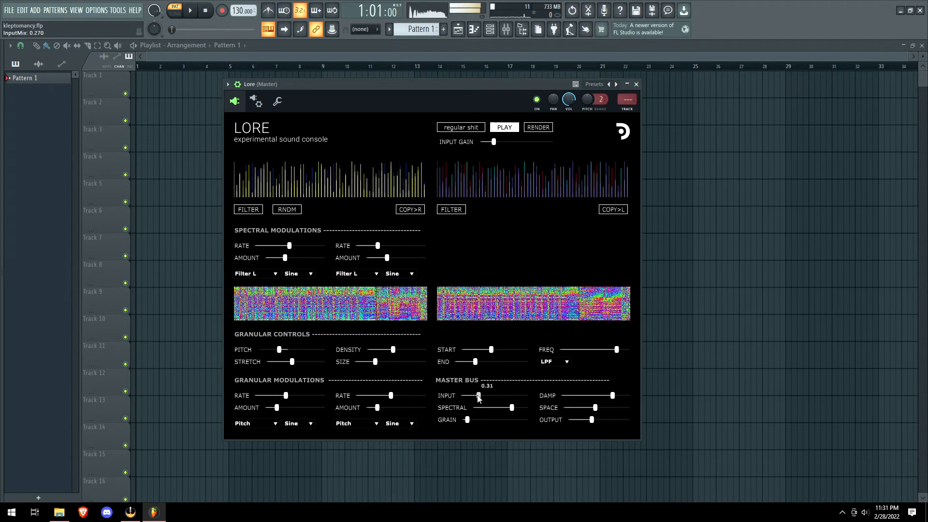
{"action": "left_click_drag", "start_coordinate": [478, 396], "coordinate": [461, 396]}
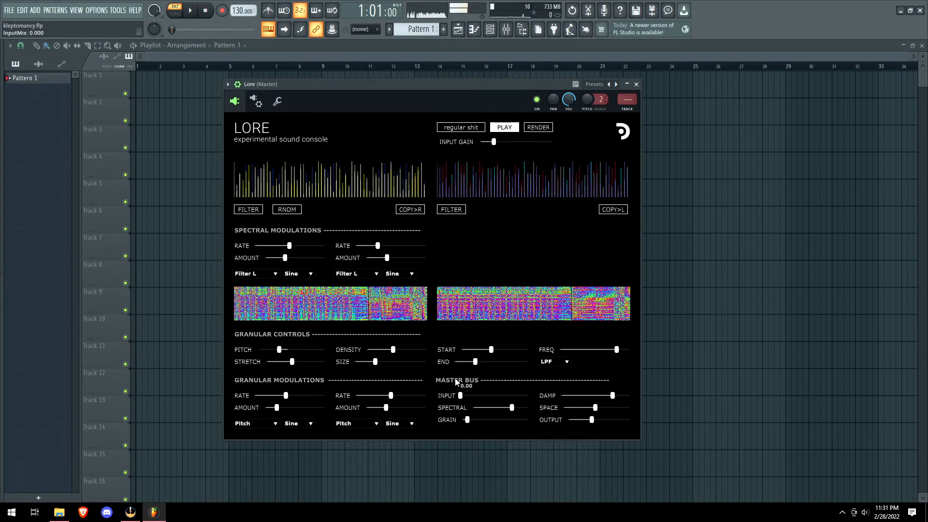
{"action": "left_click_drag", "start_coordinate": [376, 361], "coordinate": [382, 361]}
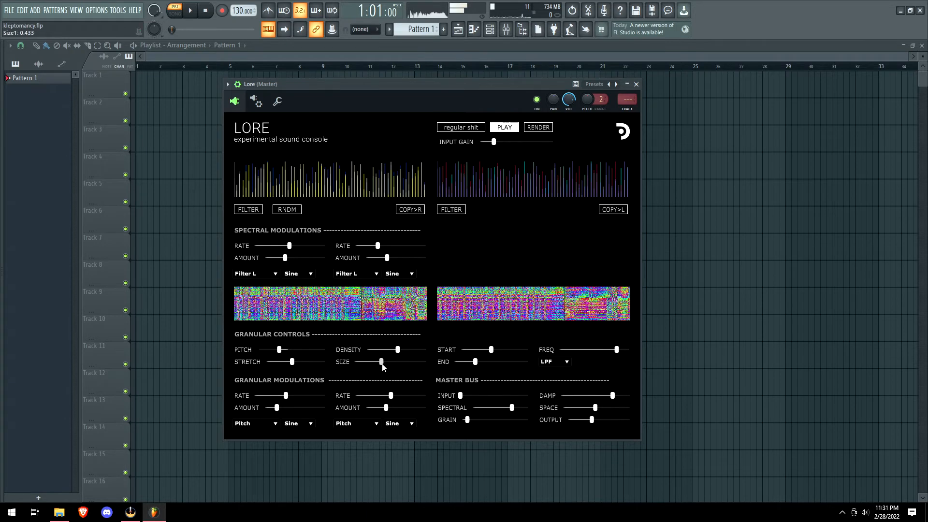
{"action": "left_click_drag", "start_coordinate": [468, 420], "coordinate": [487, 420]}
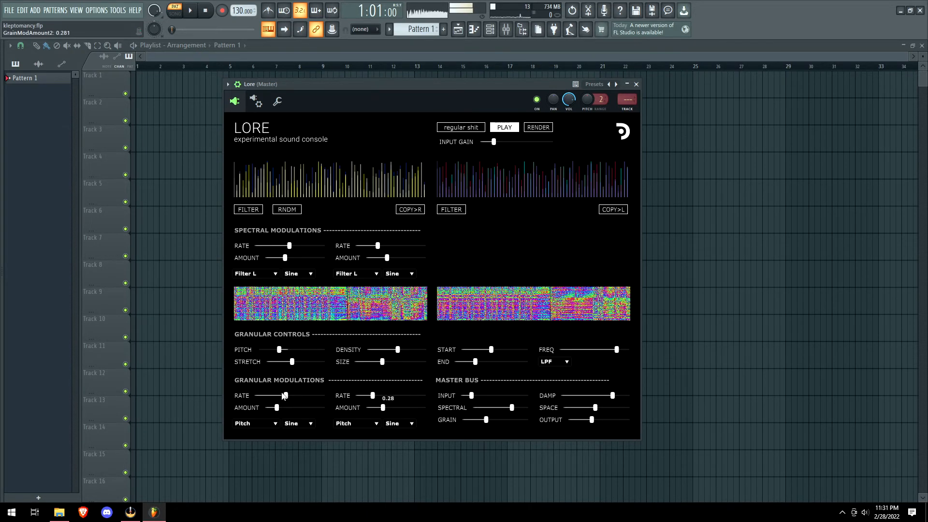
Blend spectral mix 0.53 and grain mix 0.13, density 7.25, second modulation rate 0.6.
{"action": "left_click_drag", "start_coordinate": [376, 245], "coordinate": [381, 245]}
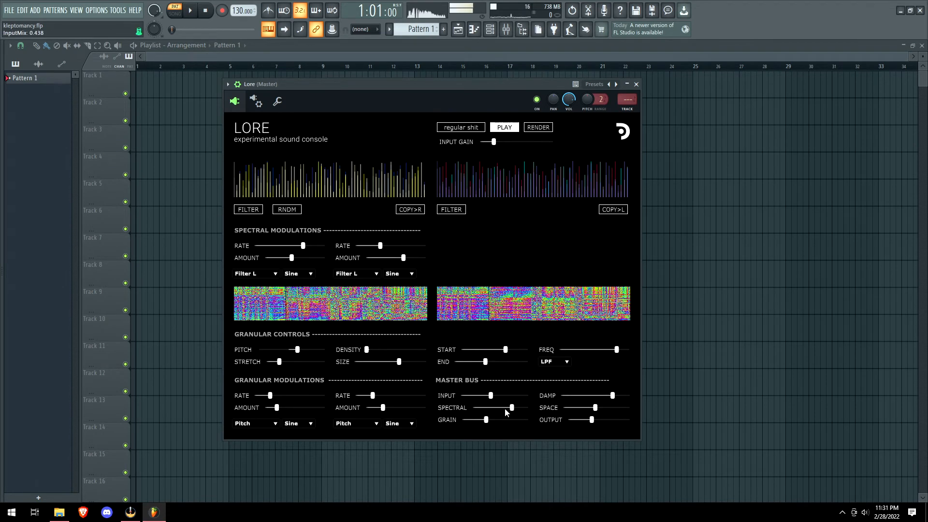
{"action": "left_click_drag", "start_coordinate": [510, 407], "coordinate": [525, 407]}
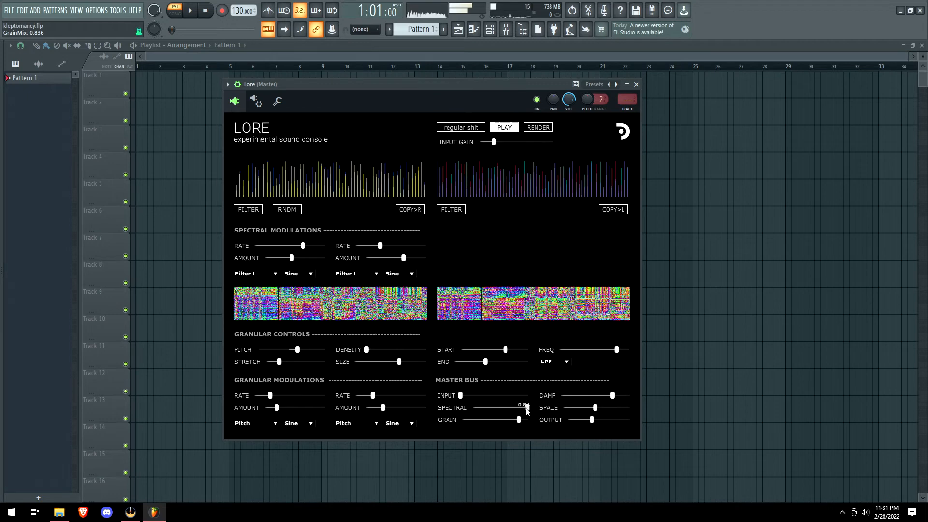
{"action": "left_click_drag", "start_coordinate": [528, 407], "coordinate": [518, 407]}
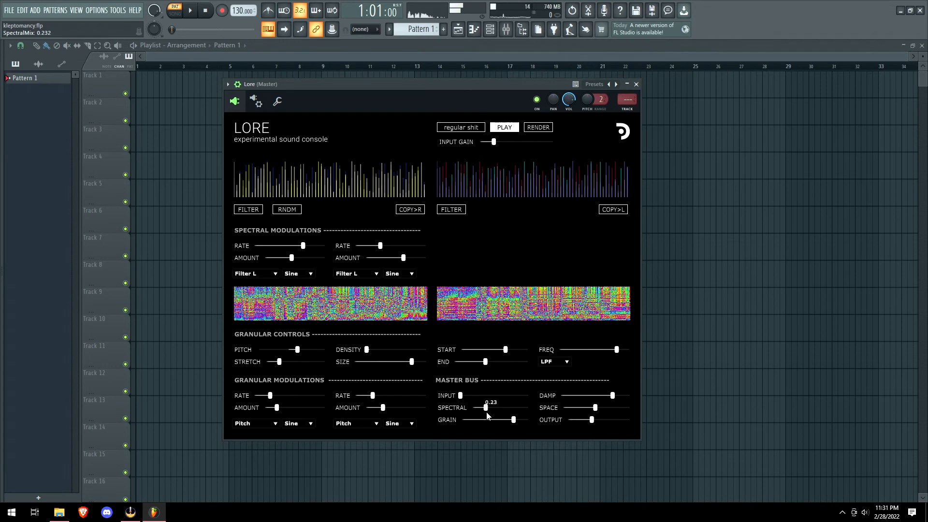
{"action": "left_click_drag", "start_coordinate": [486, 408], "coordinate": [502, 408]}
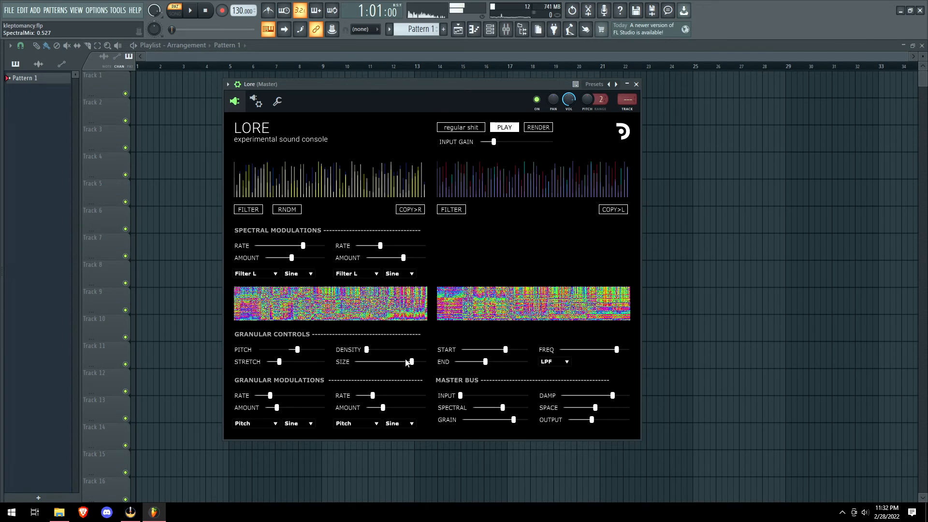
{"action": "left_click_drag", "start_coordinate": [367, 349], "coordinate": [377, 349]}
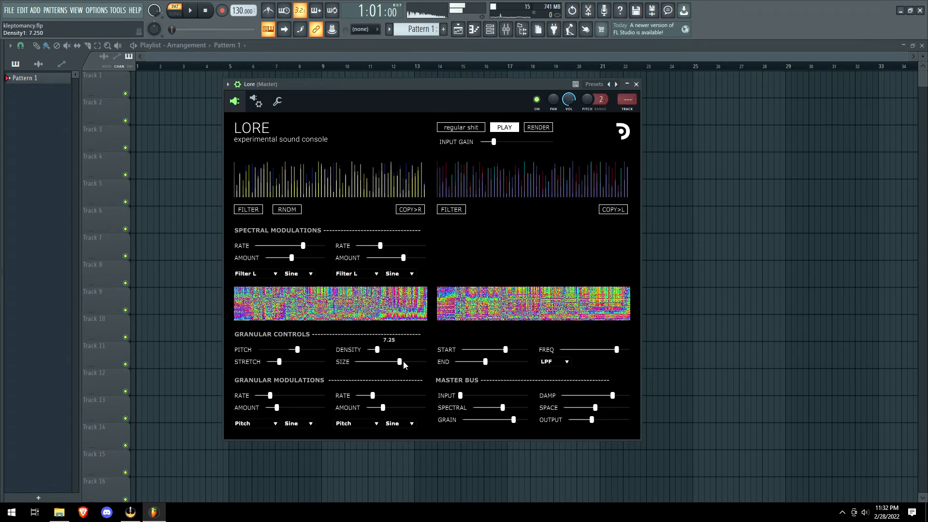
{"action": "left_click_drag", "start_coordinate": [376, 349], "coordinate": [371, 349]}
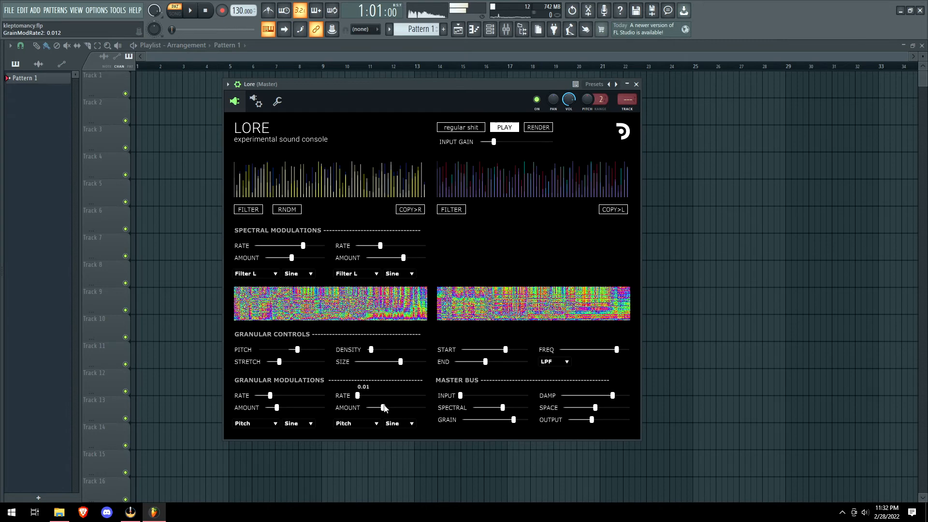
{"action": "left_click_drag", "start_coordinate": [473, 420], "coordinate": [469, 420]}
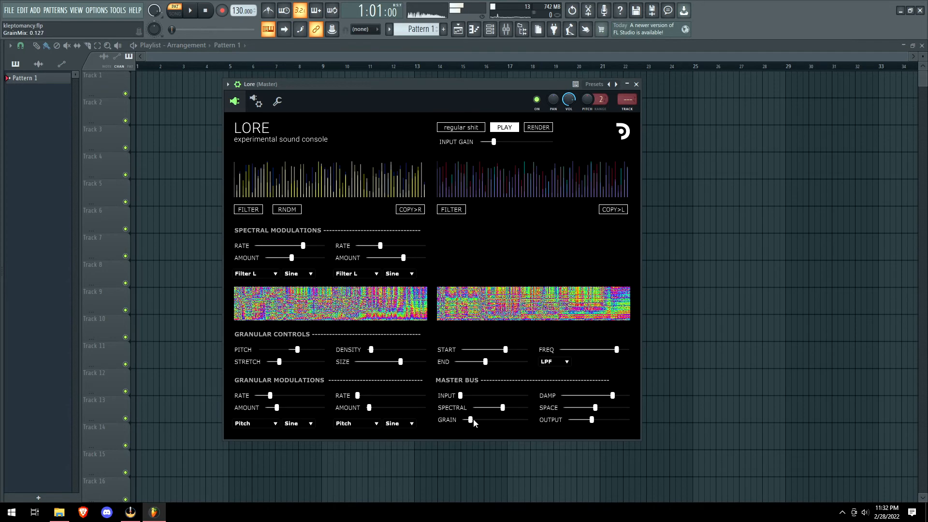
{"action": "left_click_drag", "start_coordinate": [357, 395], "coordinate": [371, 396]}
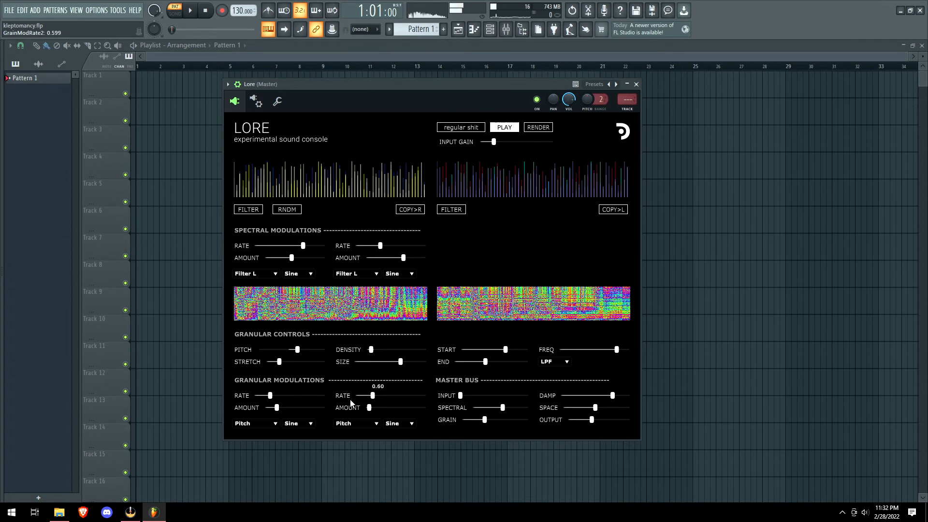
Route both granular modulations in Lore to grain Density.
{"action": "left_click", "coordinate": [298, 423]}
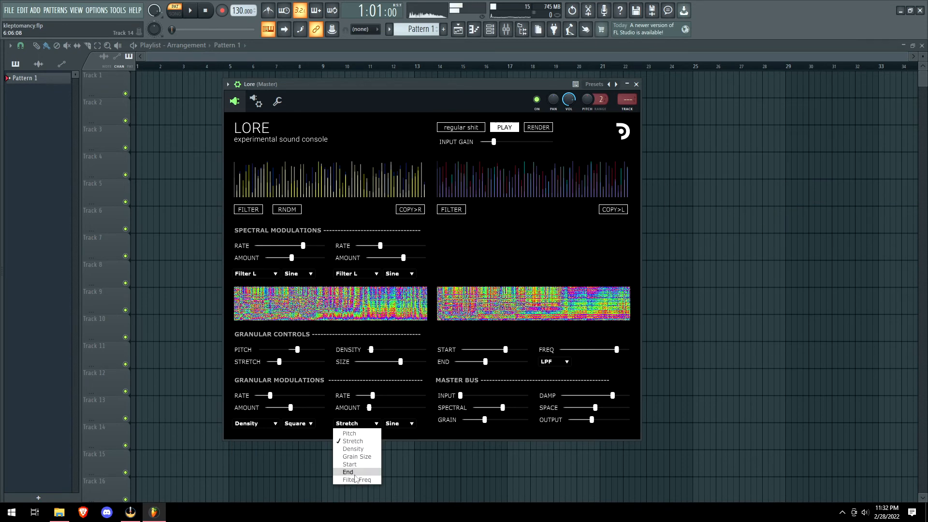
{"action": "left_click", "coordinate": [349, 464]}
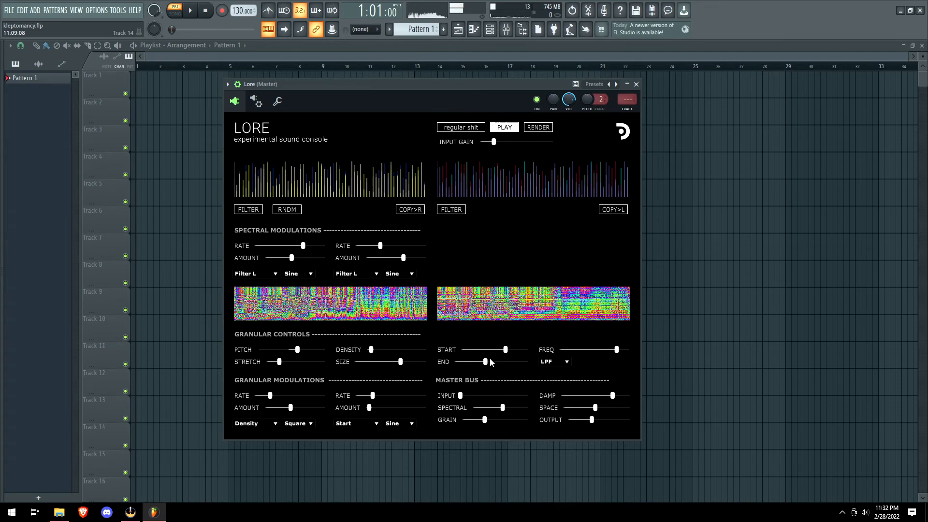
{"action": "left_click", "coordinate": [357, 423]}
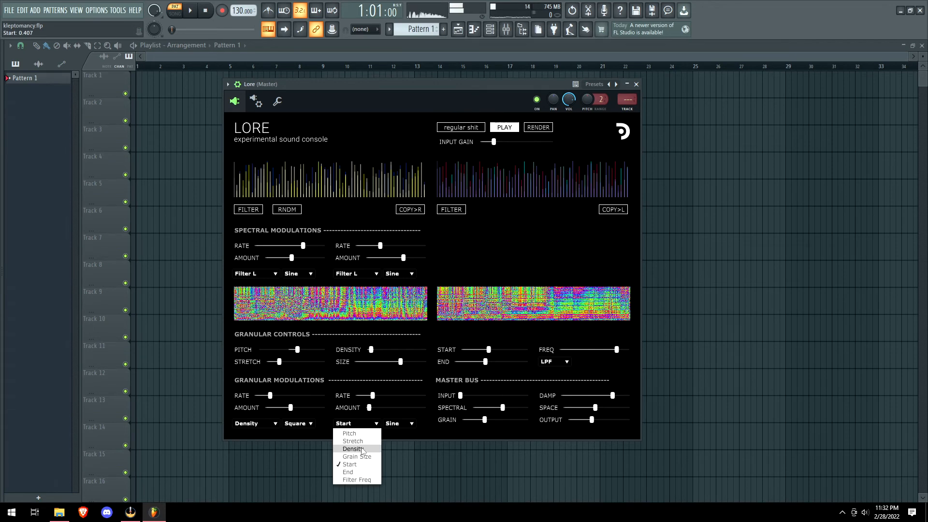
{"action": "left_click", "coordinate": [349, 450]}
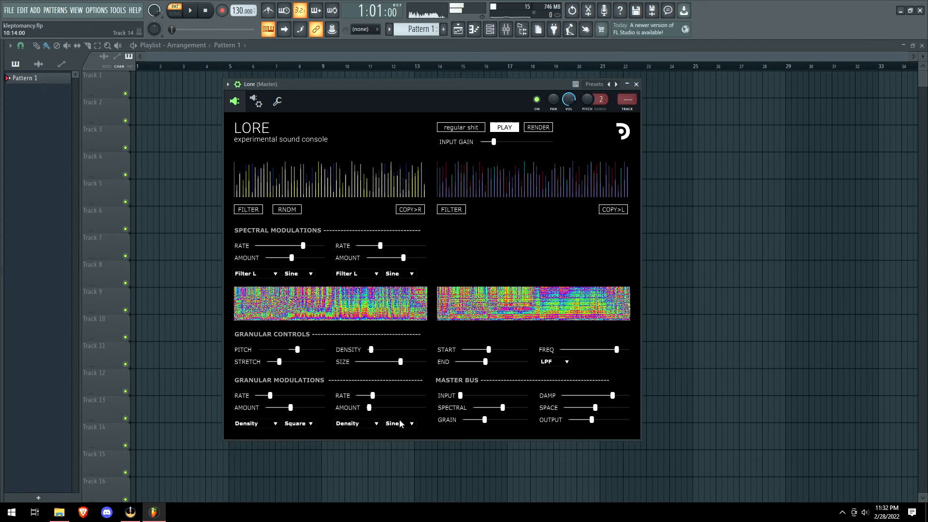
Enlarge grain size to about 0.69, nudge density to 5.75, and slightly reduce stretch.
{"action": "left_click_drag", "start_coordinate": [468, 395], "coordinate": [465, 395]}
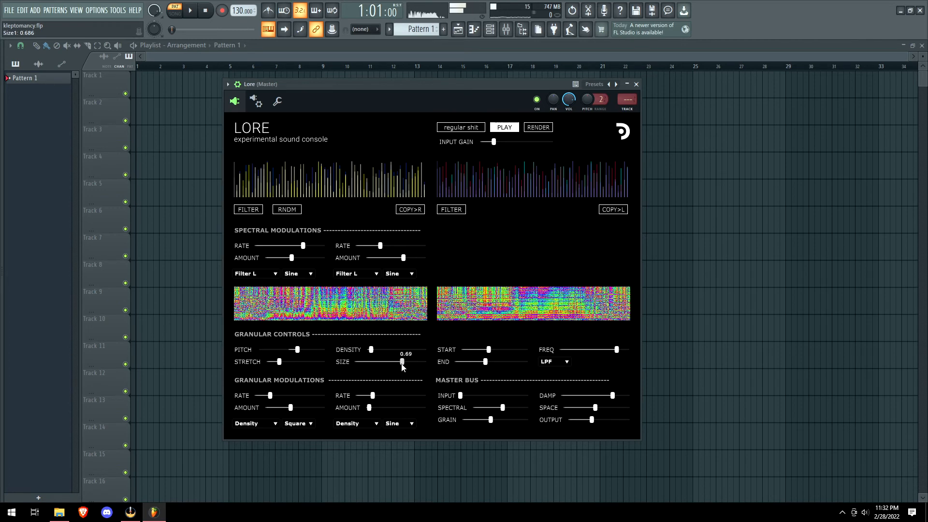
{"action": "left_click", "coordinate": [298, 424]}
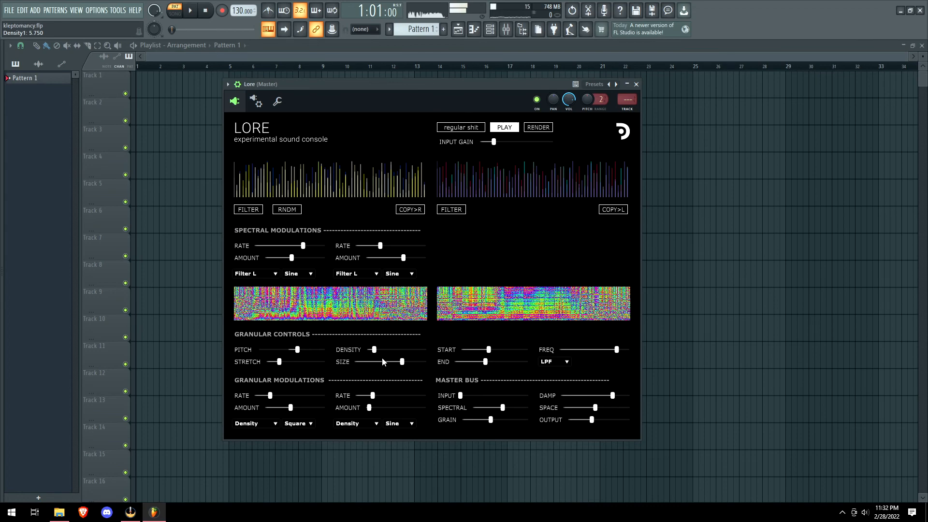
{"action": "left_click_drag", "start_coordinate": [401, 361], "coordinate": [389, 361]}
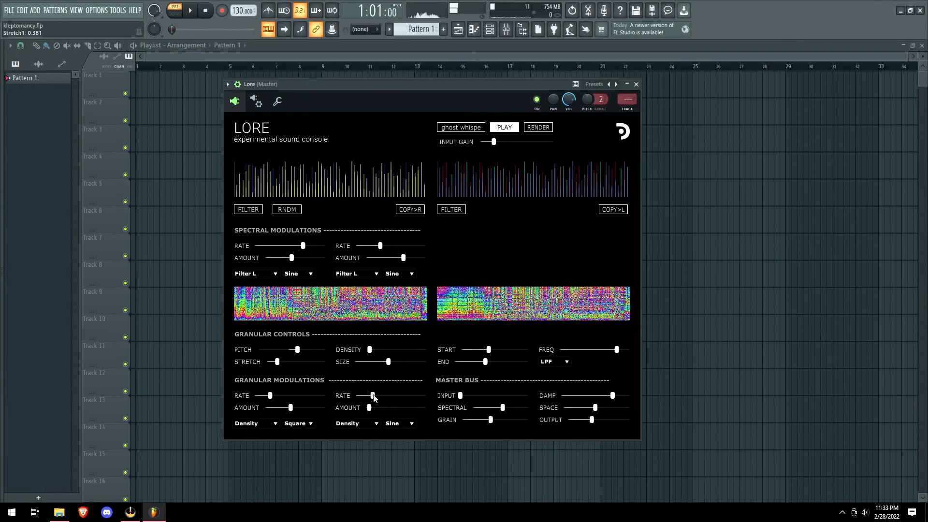
Raise density to 12.5, set spectral rate 0.71, amount 0.31, granular amounts 0.57 and 0.35.
{"action": "left_click_drag", "start_coordinate": [370, 407], "coordinate": [369, 407]}
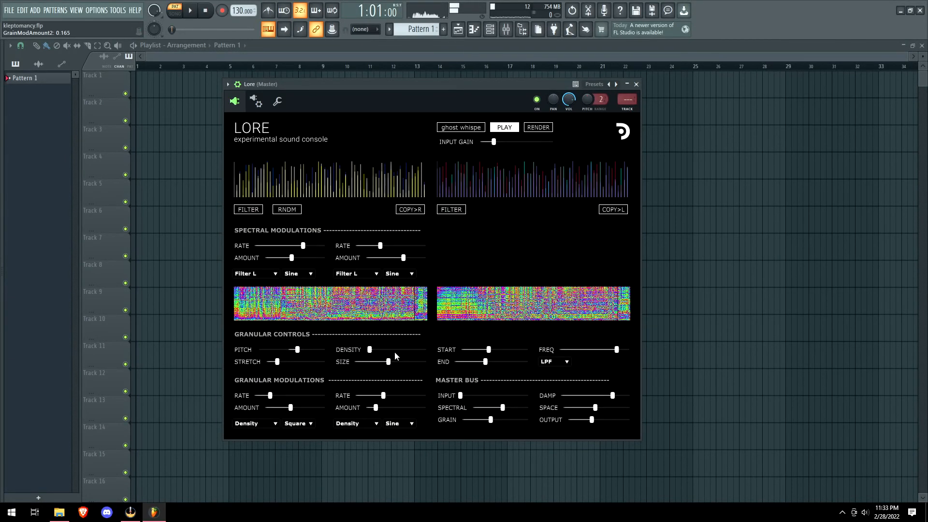
{"action": "left_click_drag", "start_coordinate": [296, 349], "coordinate": [297, 349]}
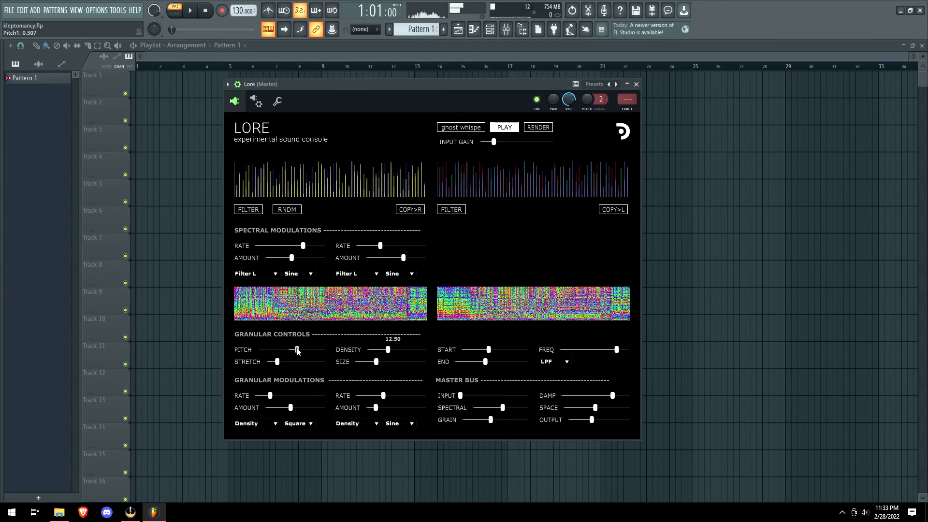
{"action": "left_click_drag", "start_coordinate": [297, 349], "coordinate": [290, 350]}
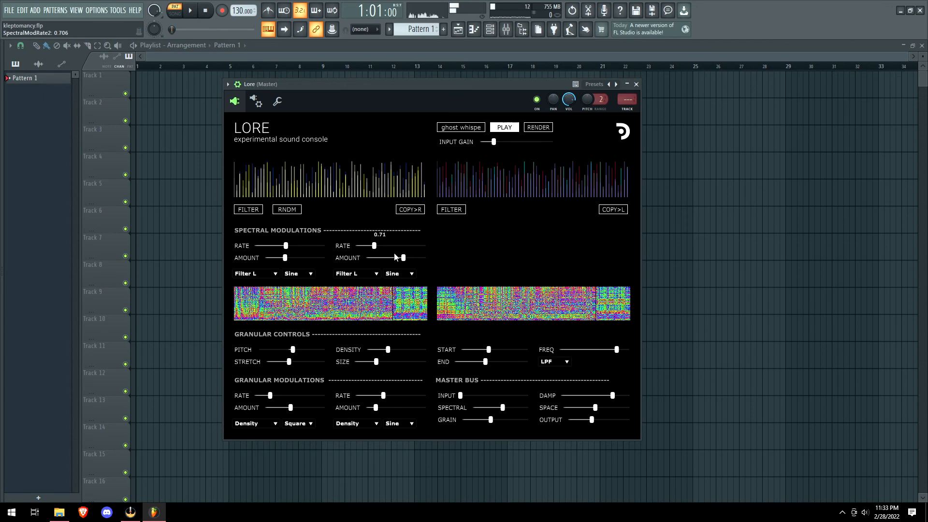
{"action": "left_click_drag", "start_coordinate": [403, 257], "coordinate": [384, 257]}
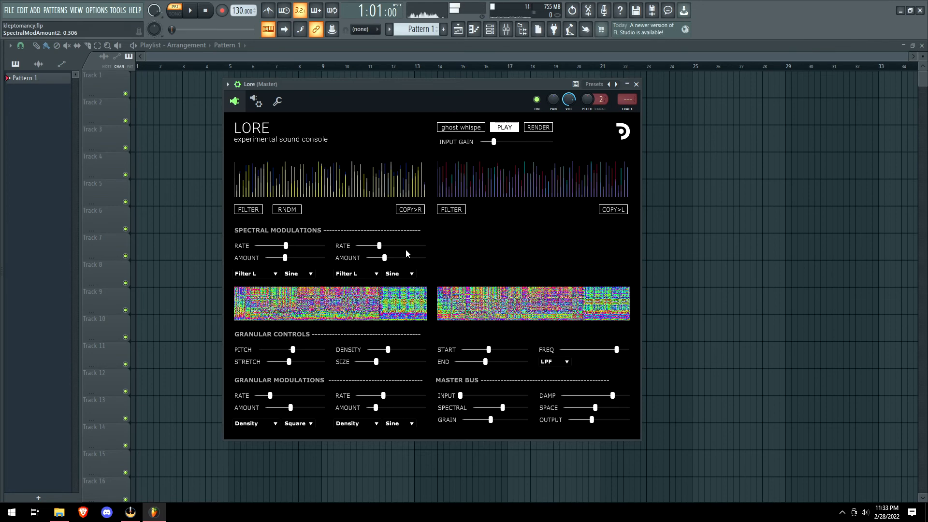
{"action": "left_click_drag", "start_coordinate": [284, 407], "coordinate": [296, 408]}
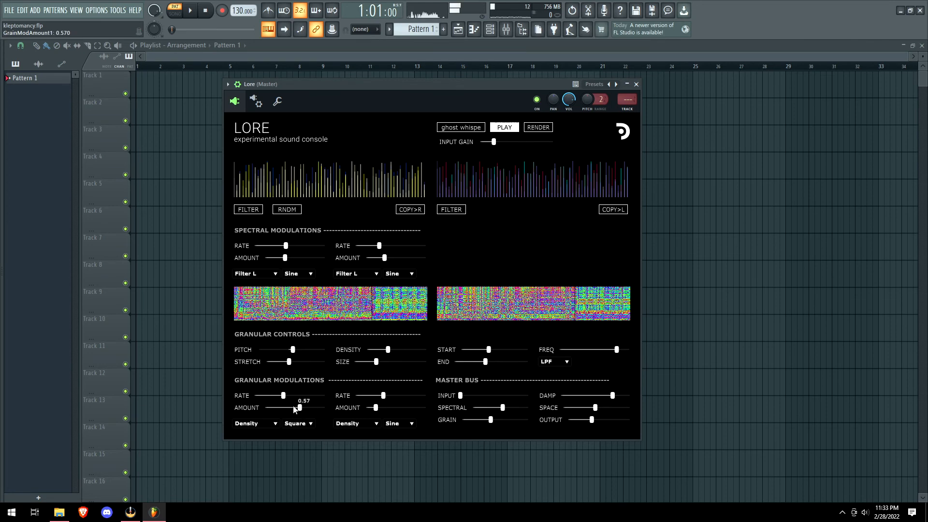
{"action": "left_click_drag", "start_coordinate": [391, 396], "coordinate": [385, 396]}
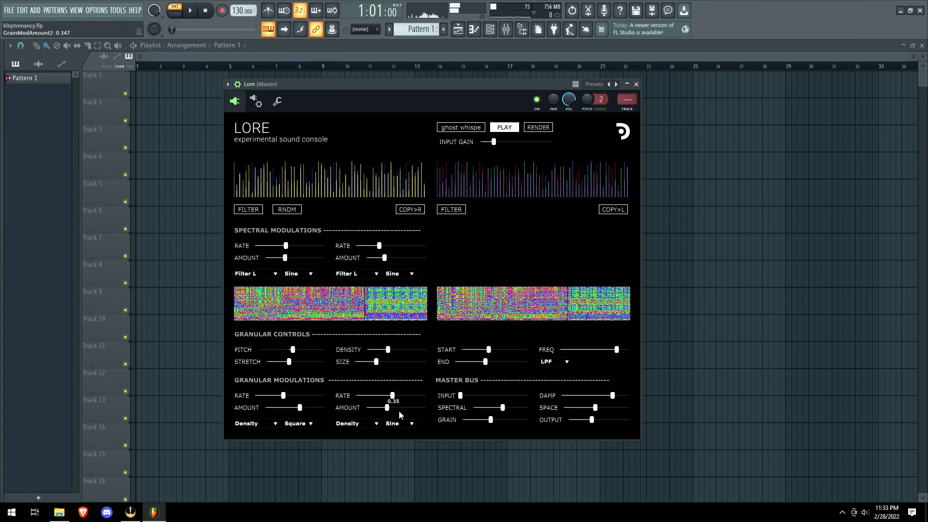